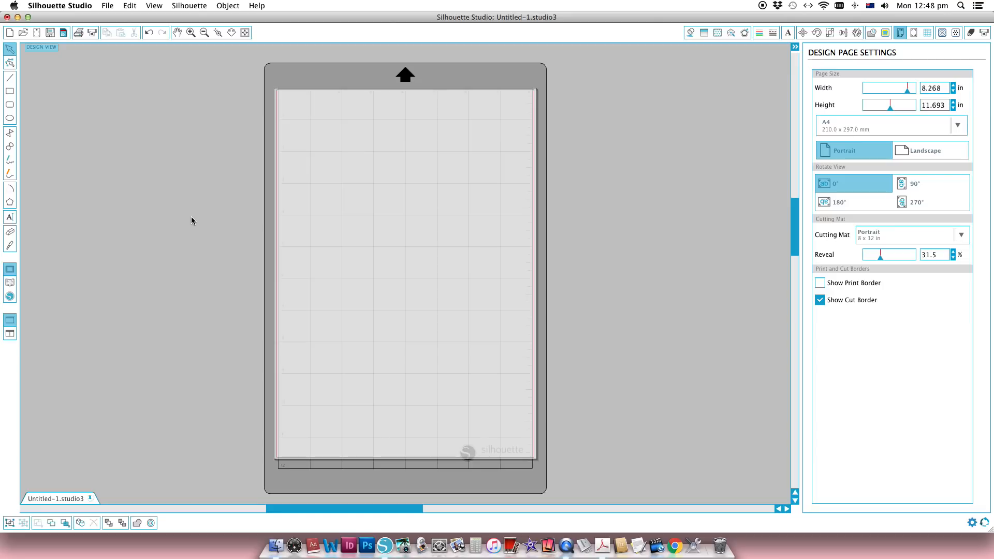
pyautogui.moveTo(276, 546)
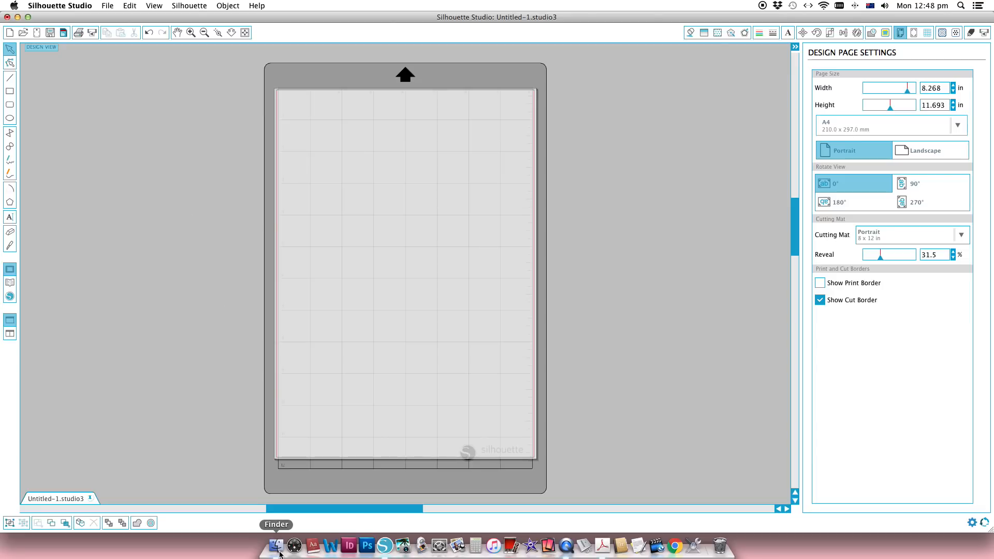
# Step: Browse to the Mostly Magic folder and load MostlyMagic printandcut.pdf
pyautogui.click(276, 545)
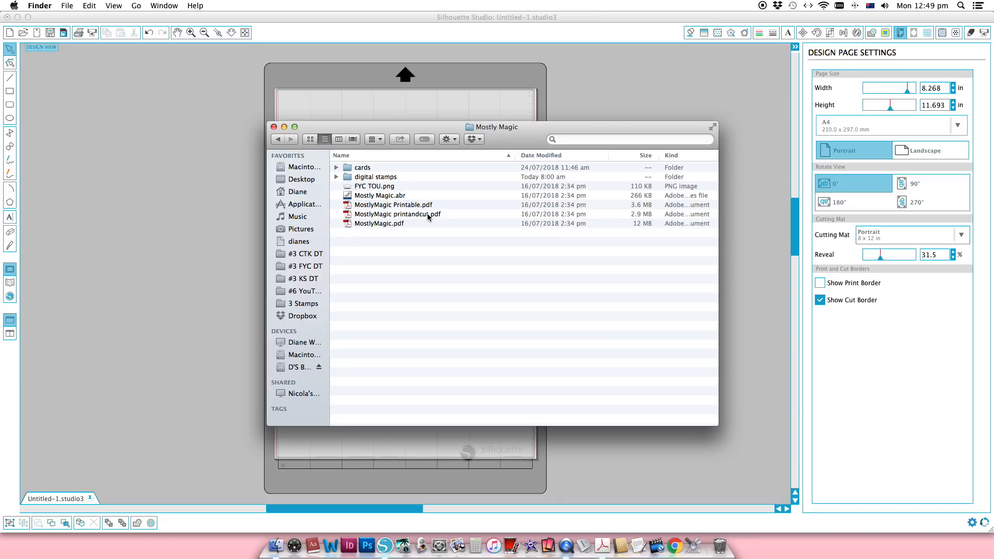
pyautogui.click(398, 214)
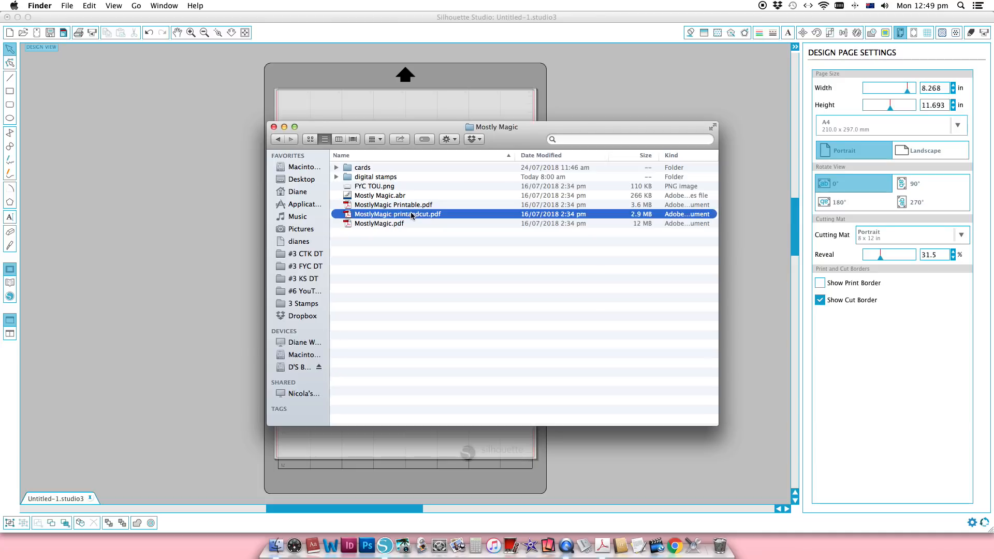
pyautogui.doubleClick(398, 214)
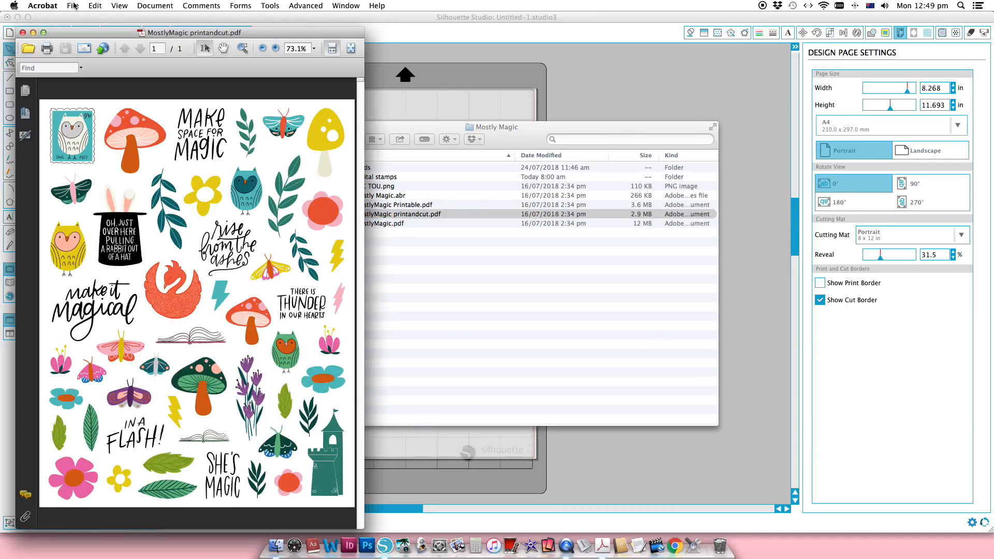
# Step: Save a copy of the sticker sheet as MostlyMagic printandcut.jpg via Save As with JPEG format
pyautogui.click(72, 6)
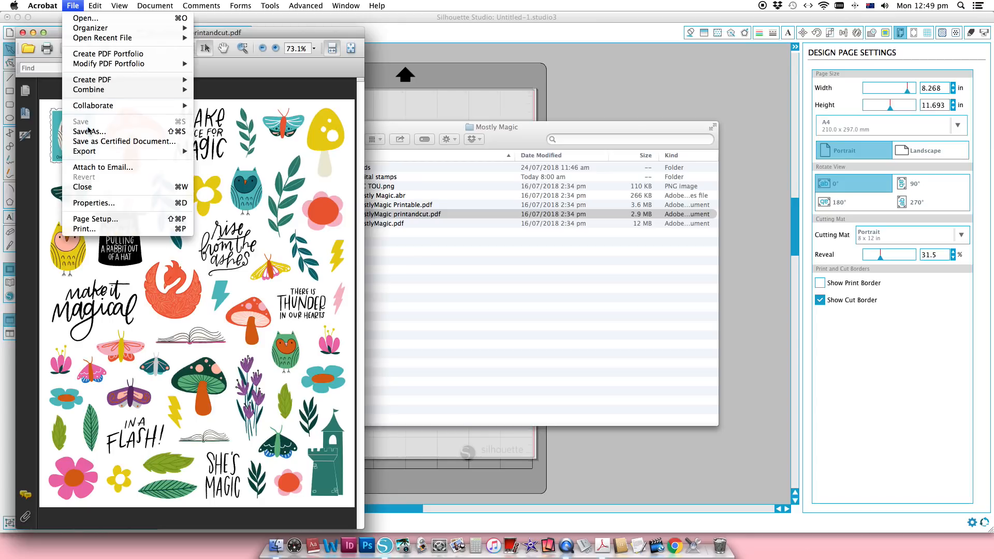
pyautogui.click(88, 131)
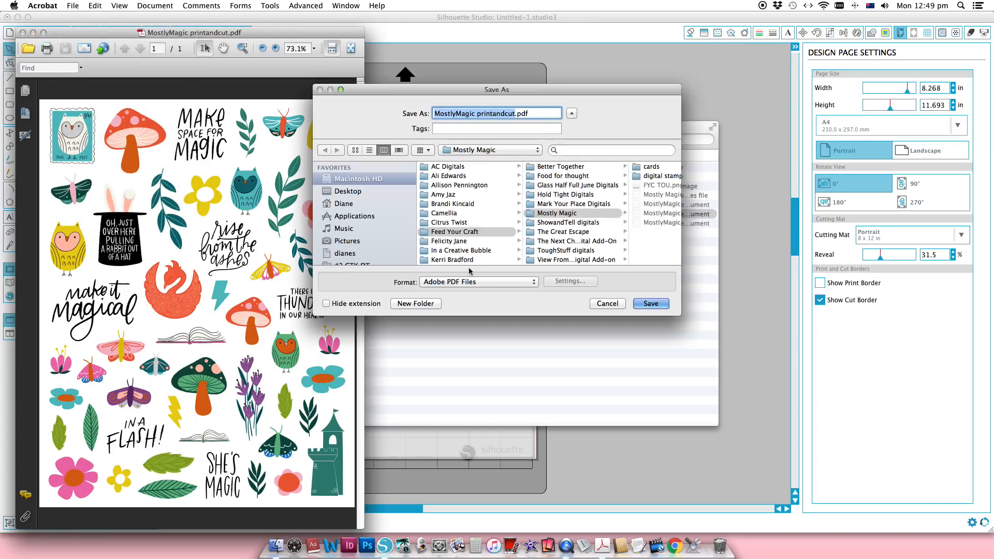
pyautogui.click(478, 281)
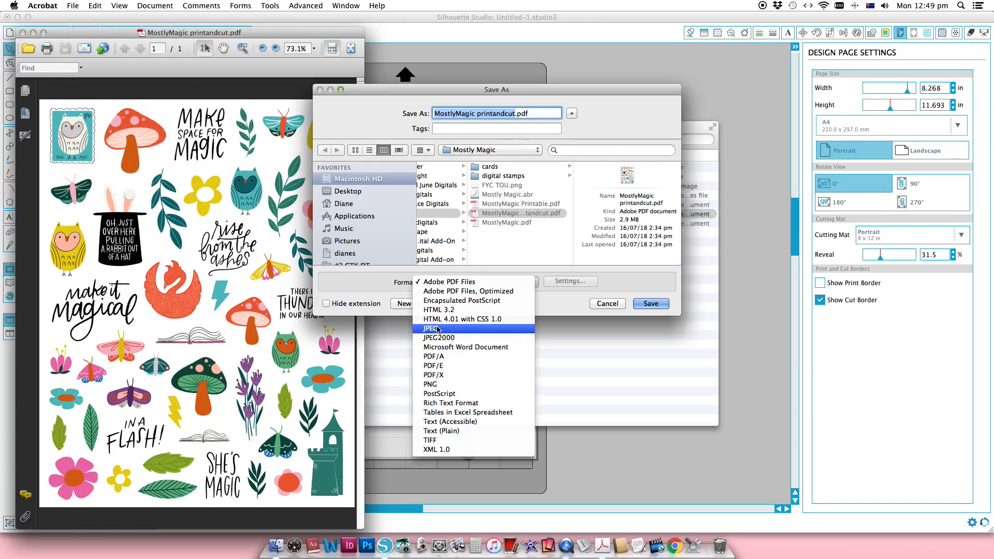
pyautogui.click(431, 328)
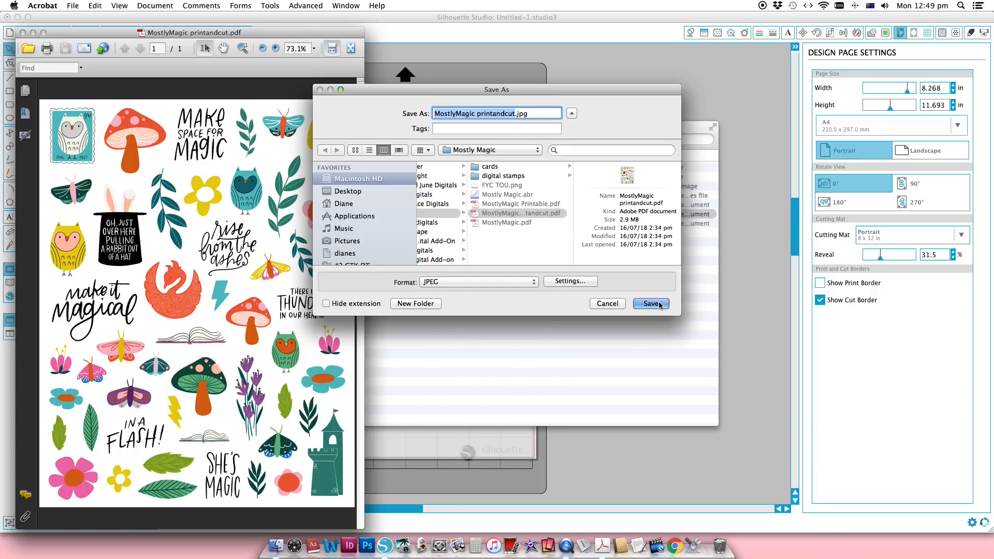
pyautogui.click(650, 303)
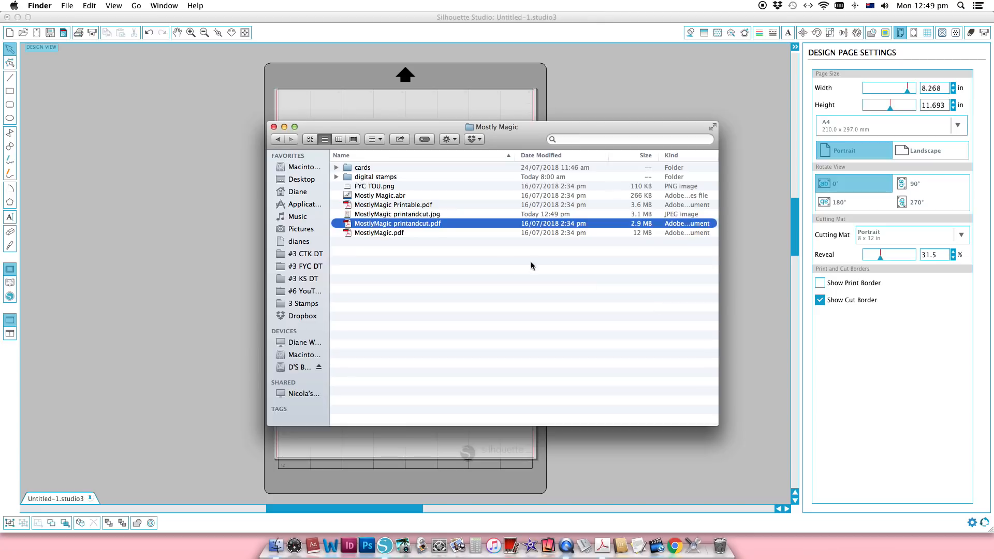
# Step: Load MostlyMagic printandcut.jpg onto the A4 design page in Silhouette Studio
pyautogui.click(397, 213)
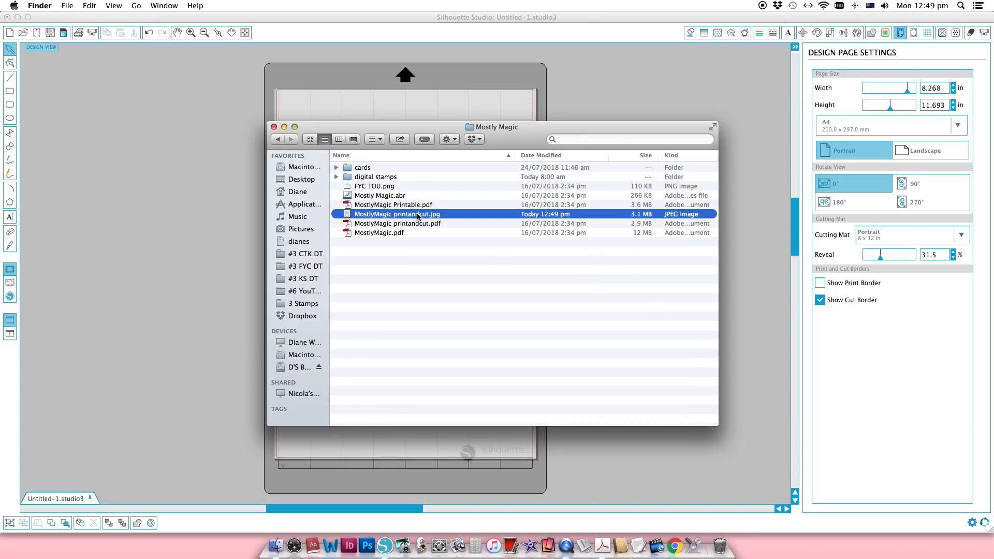
pyautogui.doubleClick(397, 214)
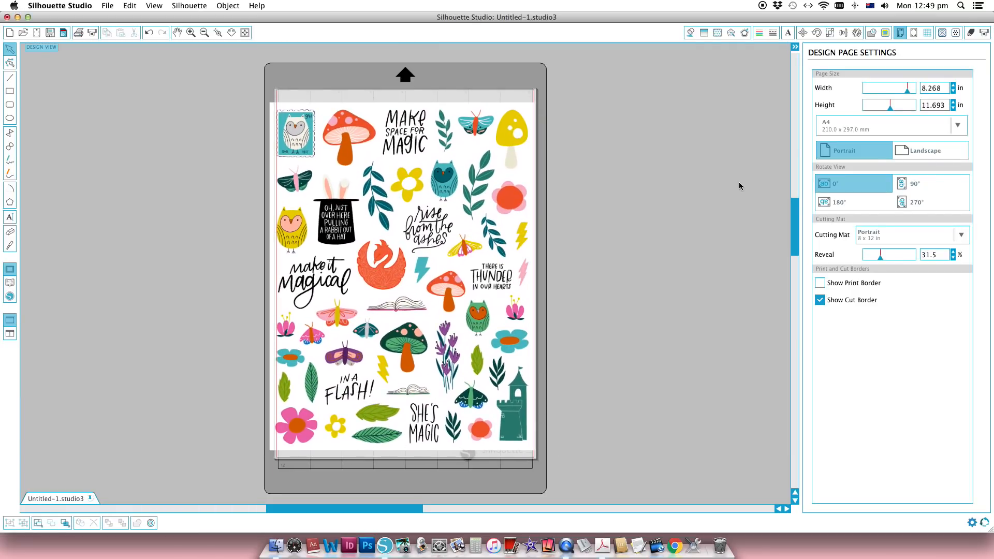
# Step: Turn on Type 1 registration marks from the Registration Marks panel
pyautogui.click(900, 32)
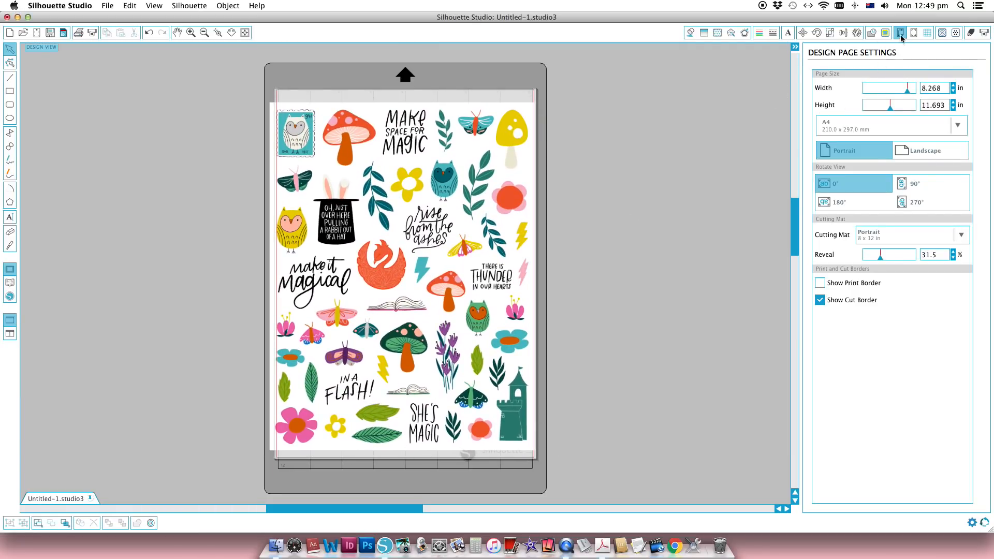
pyautogui.click(912, 32)
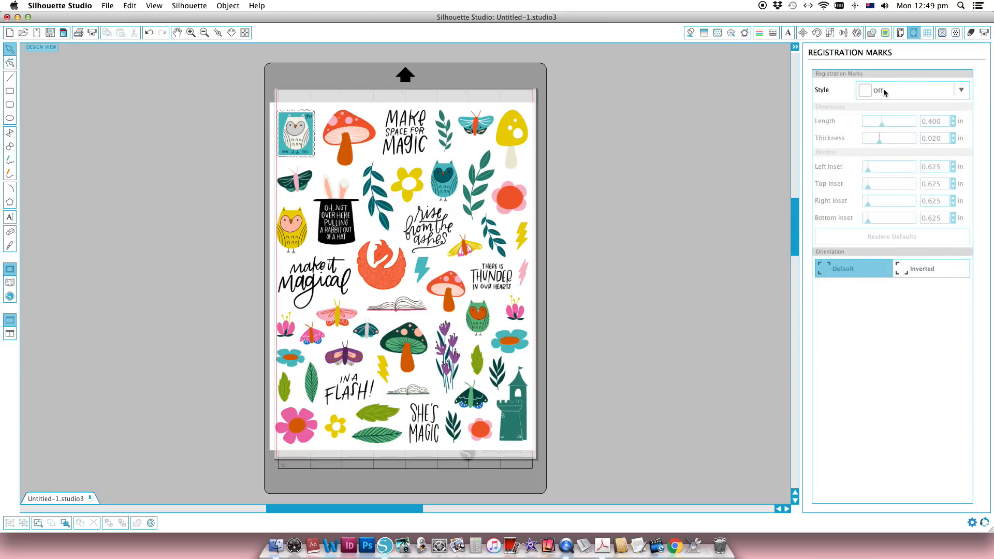
pyautogui.click(911, 90)
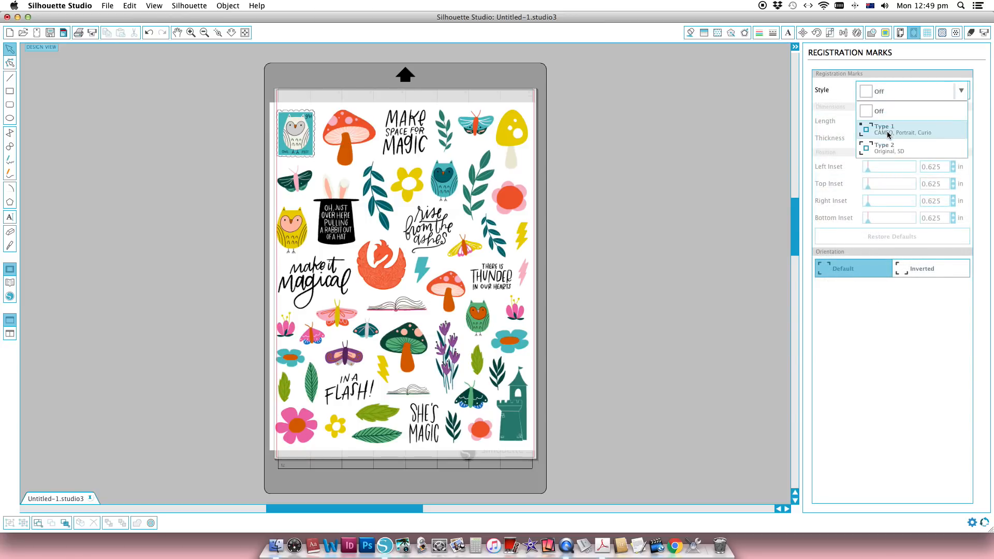
pyautogui.click(883, 128)
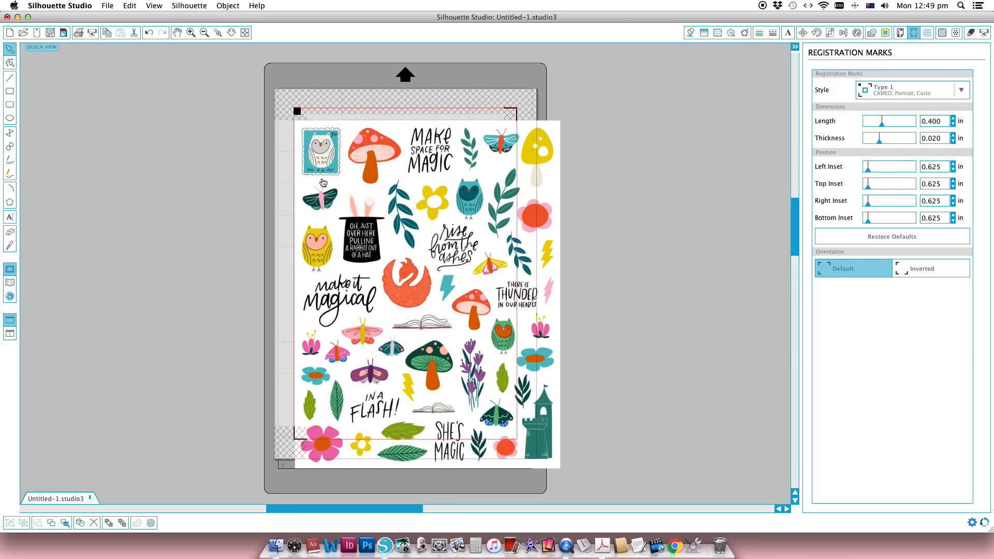
# Step: Shrink the sticker sheet image from its corner handle to fit inside the marks
pyautogui.click(424, 285)
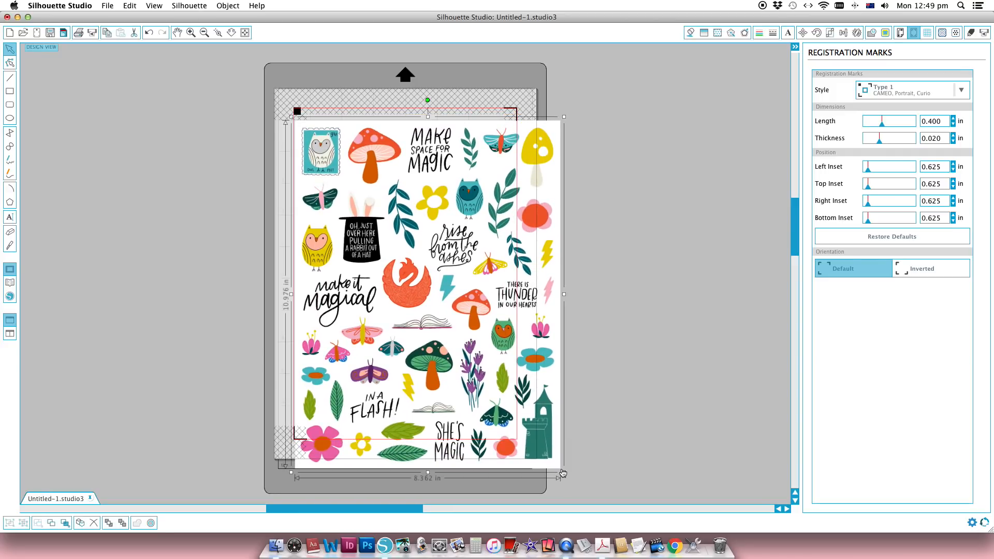
pyautogui.moveTo(559, 476); pyautogui.dragTo(522, 420)
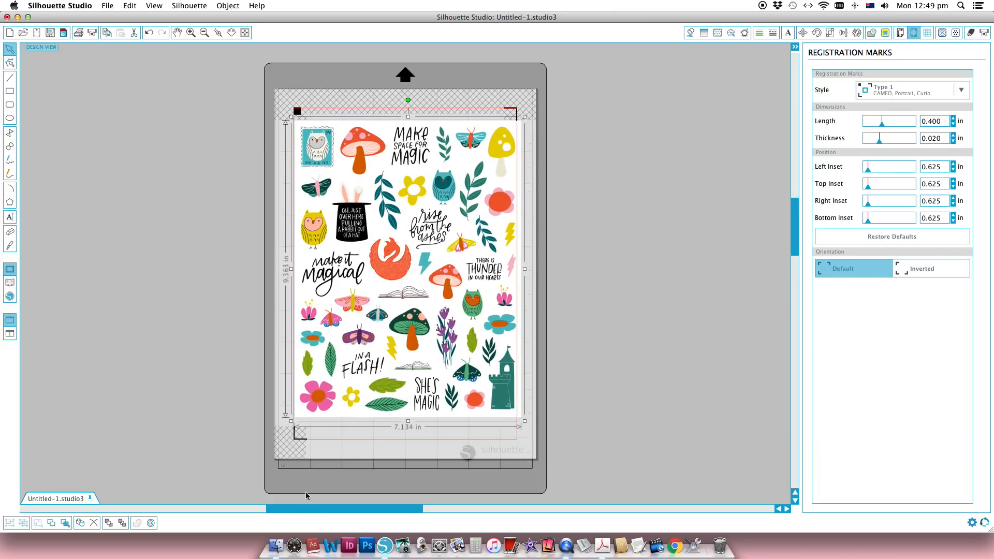
pyautogui.moveTo(543, 322)
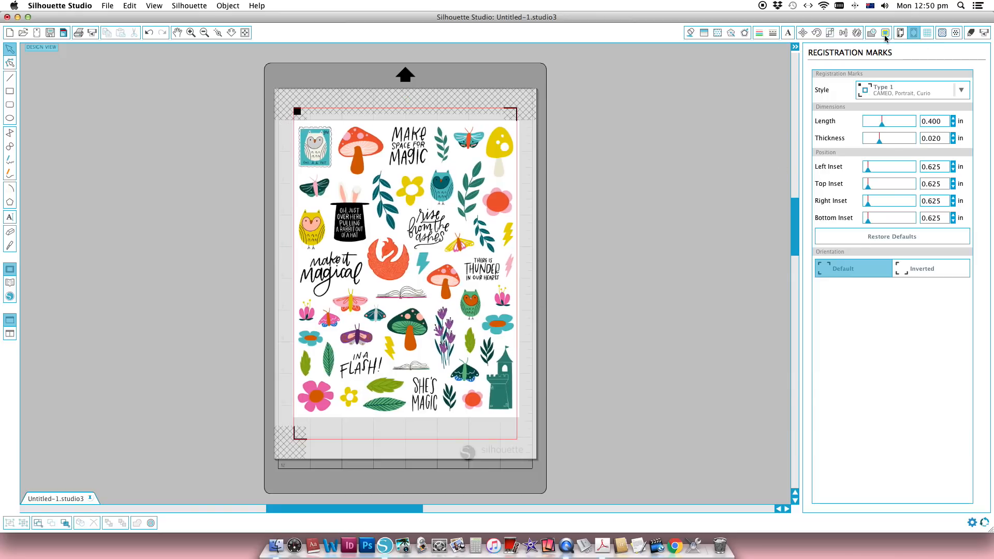
# Step: Select a trace area covering the entire sticker sheet image
pyautogui.click(885, 32)
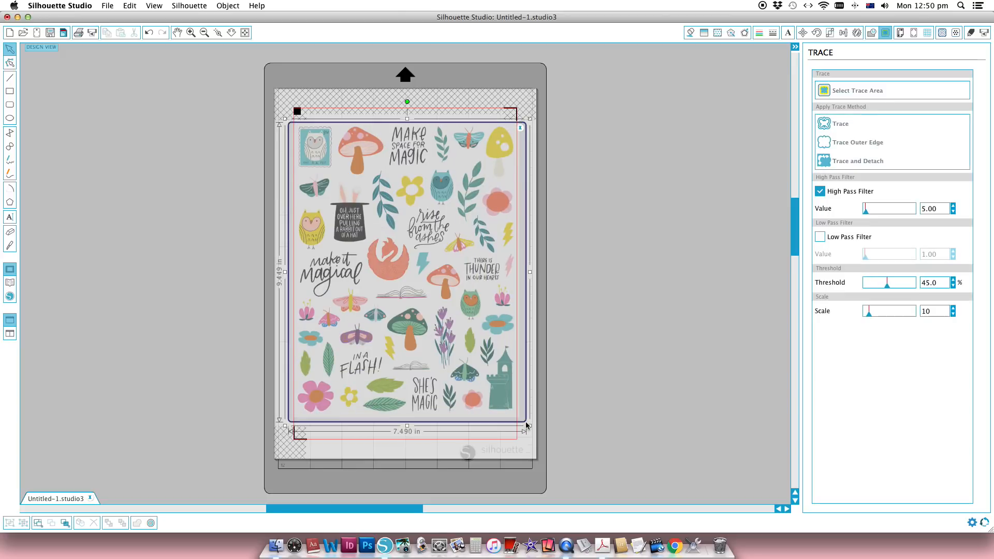
pyautogui.click(840, 123)
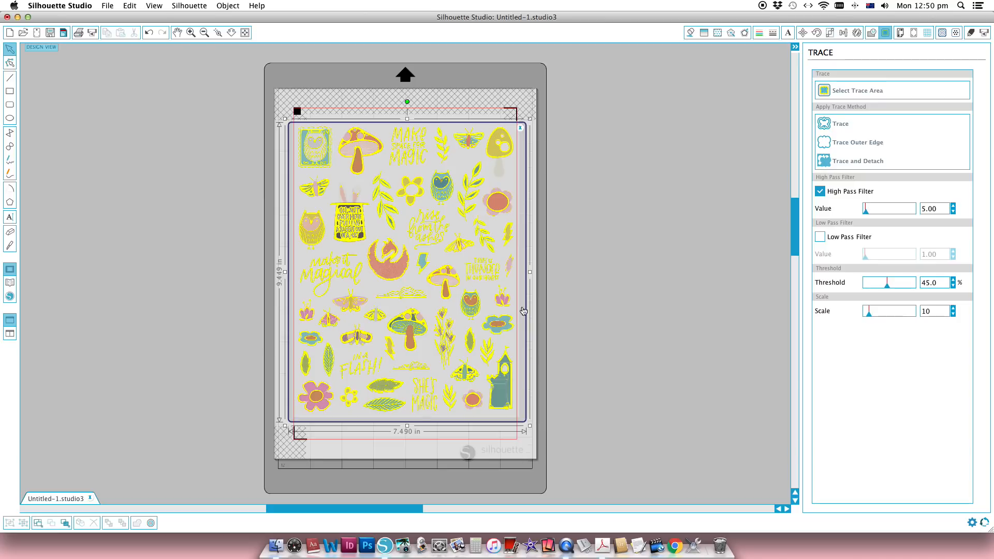
pyautogui.moveTo(375, 325)
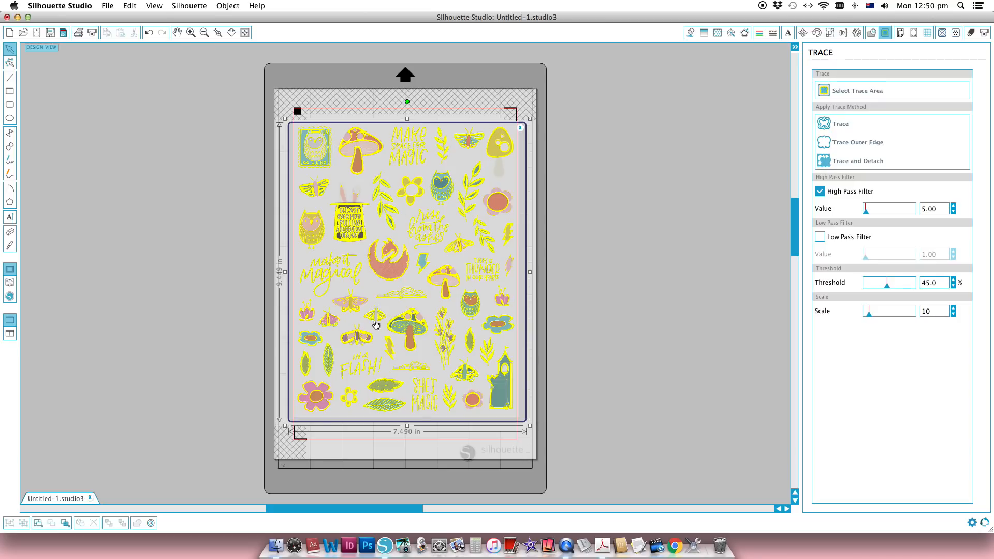
pyautogui.moveTo(569, 397)
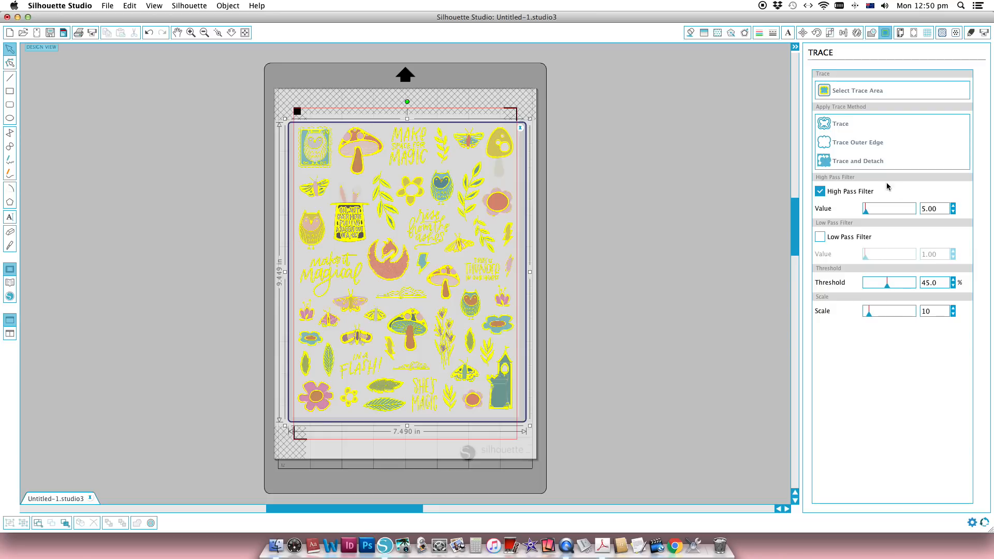
pyautogui.moveTo(866, 198)
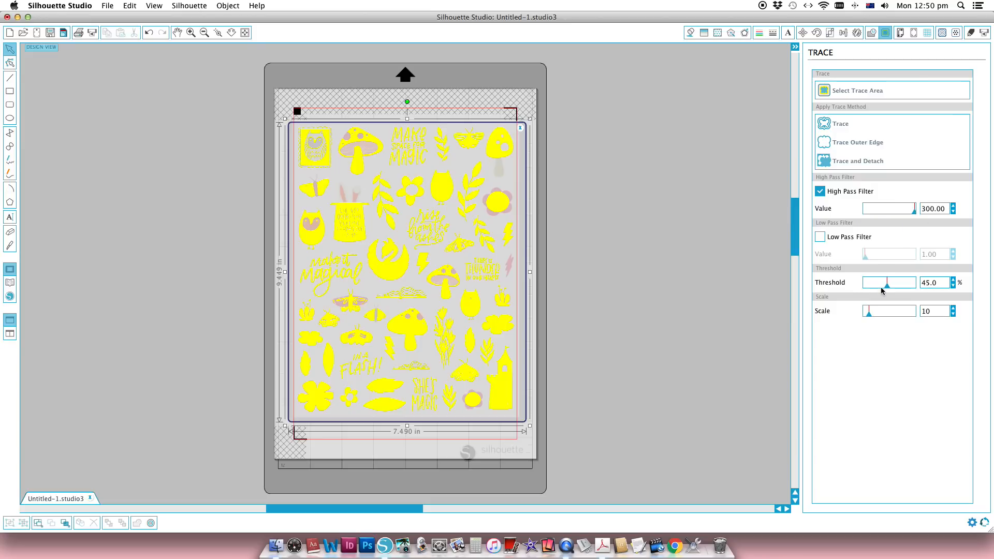
# Step: Drag the trace threshold up through about 60% and 66.6%, then back to 64.5%
pyautogui.moveTo(887, 282); pyautogui.dragTo(886, 282)
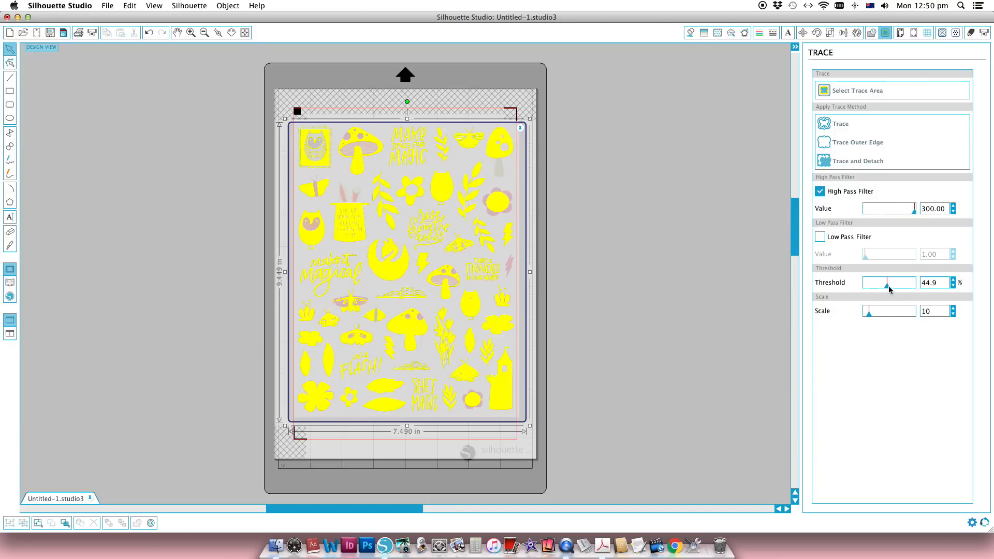
pyautogui.moveTo(886, 282); pyautogui.dragTo(895, 282)
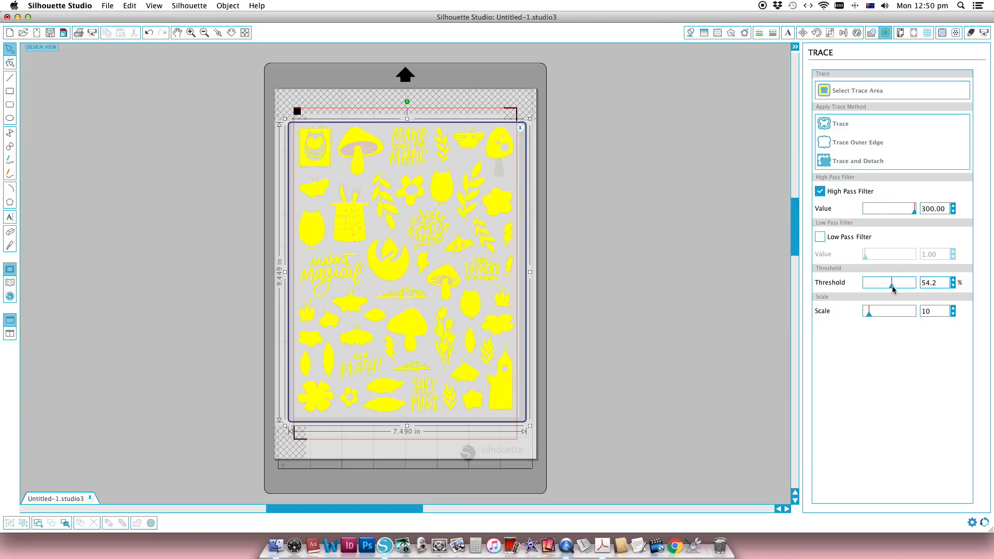
pyautogui.moveTo(893, 282); pyautogui.dragTo(895, 283)
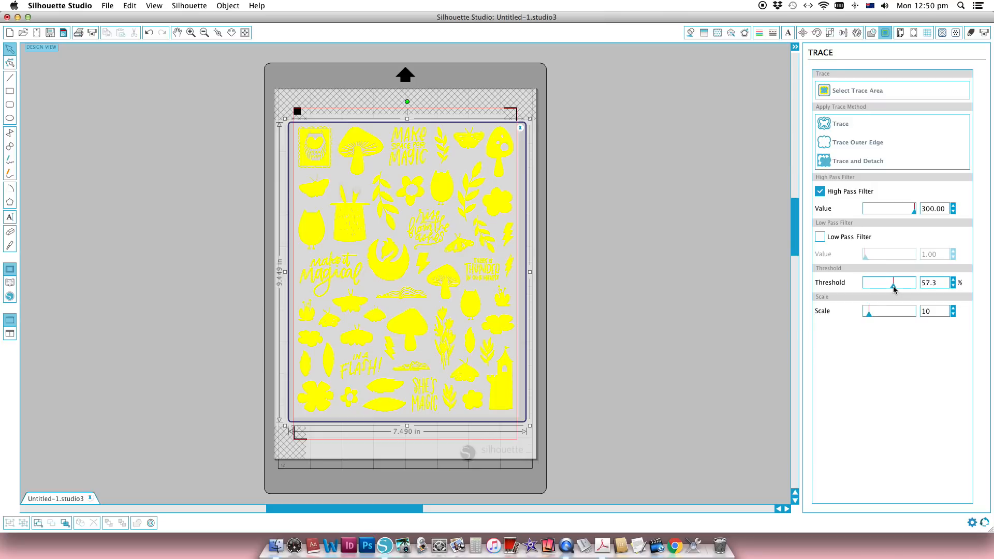
pyautogui.moveTo(885, 282); pyautogui.dragTo(895, 282)
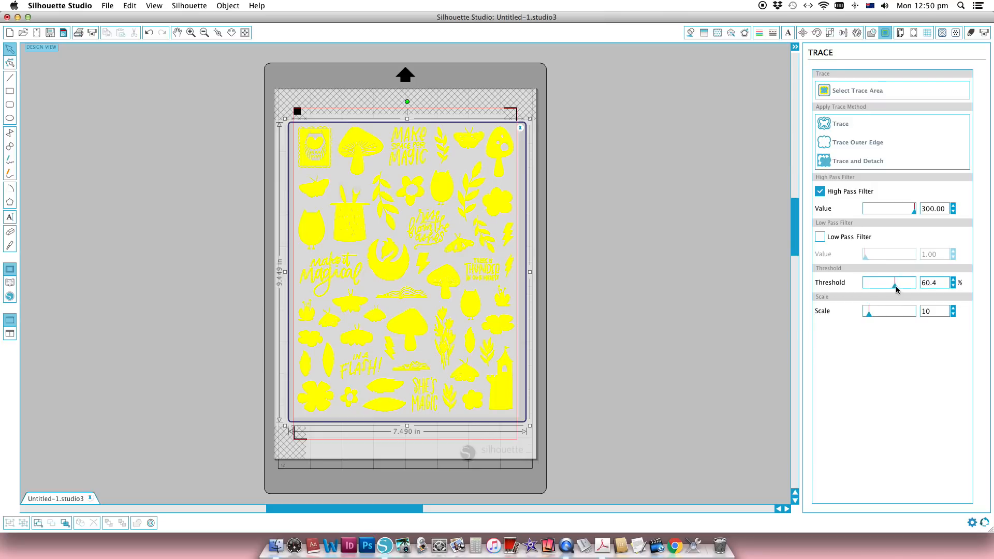
pyautogui.moveTo(894, 282); pyautogui.dragTo(898, 282)
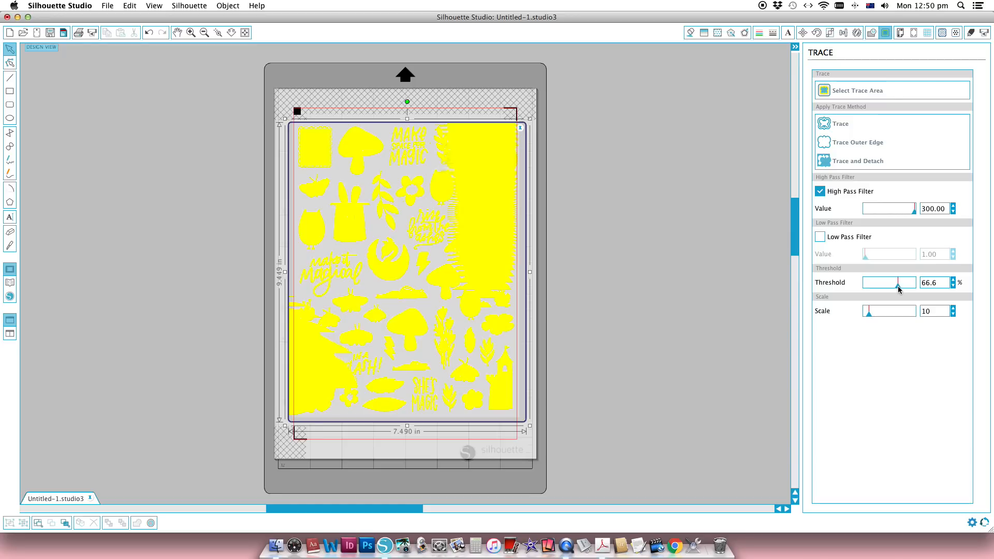
pyautogui.moveTo(900, 282); pyautogui.dragTo(896, 282)
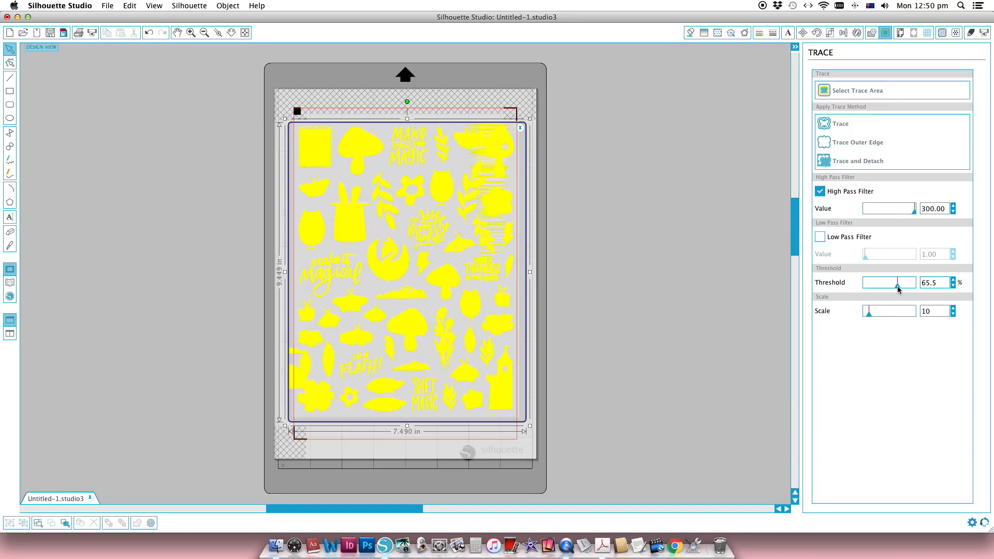
pyautogui.moveTo(895, 283); pyautogui.dragTo(894, 283)
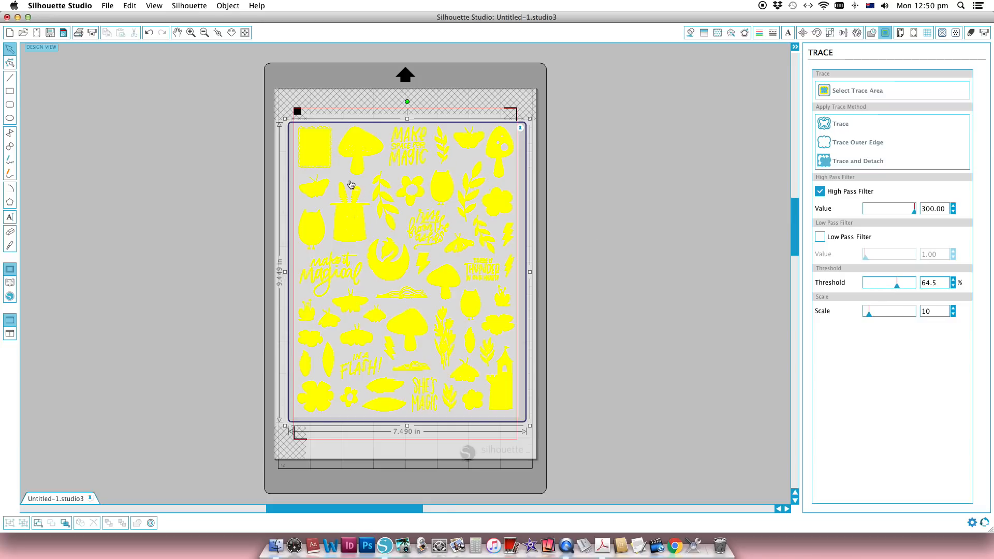
# Step: Fine-tune the threshold with the nudge arrows to settle at 65.3% for a clean preview
pyautogui.click(951, 280)
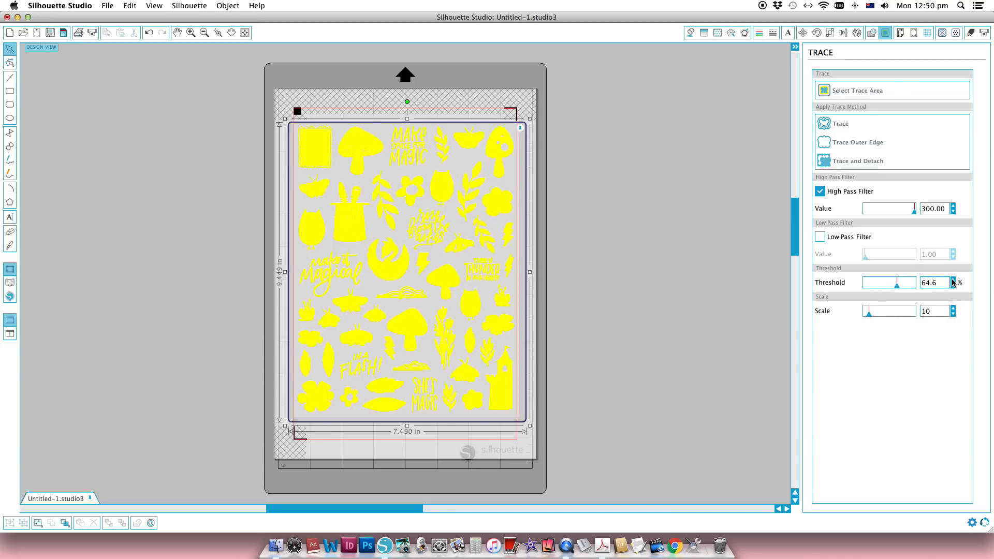
pyautogui.click(951, 279)
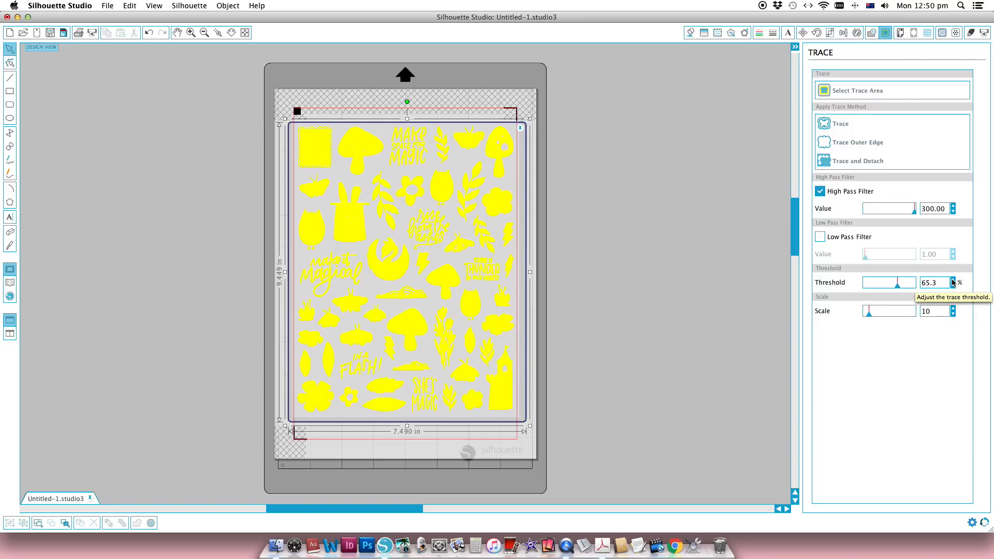
pyautogui.click(956, 280)
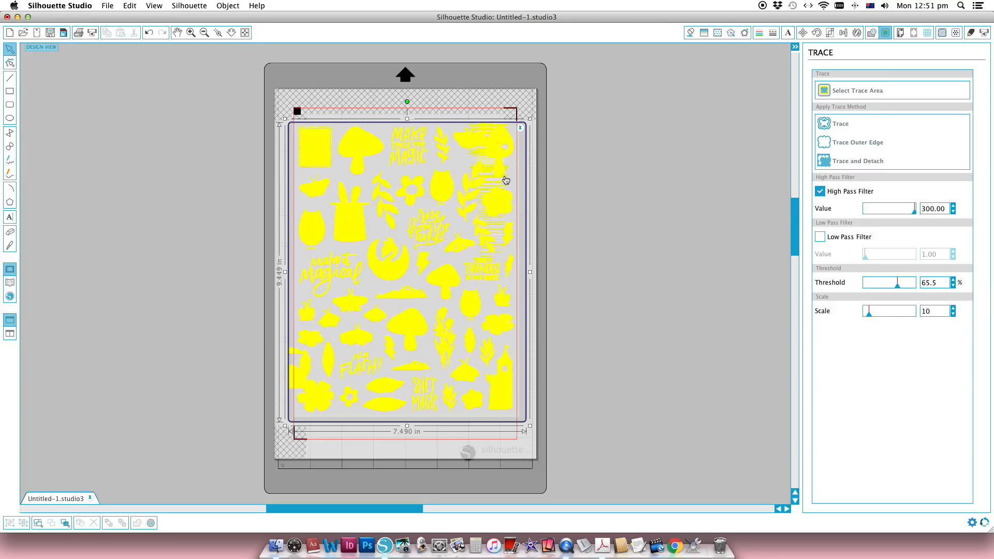
pyautogui.click(954, 284)
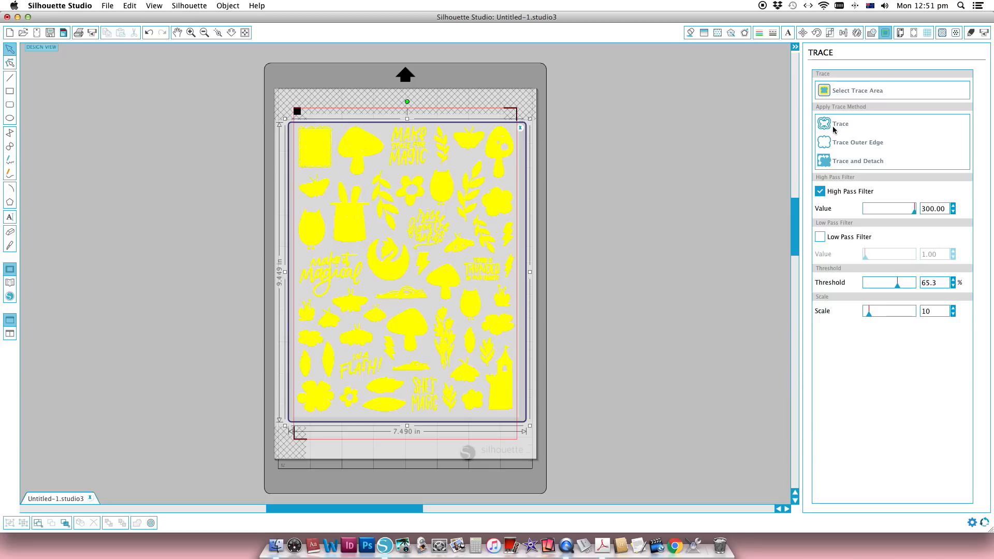
pyautogui.moveTo(835, 145)
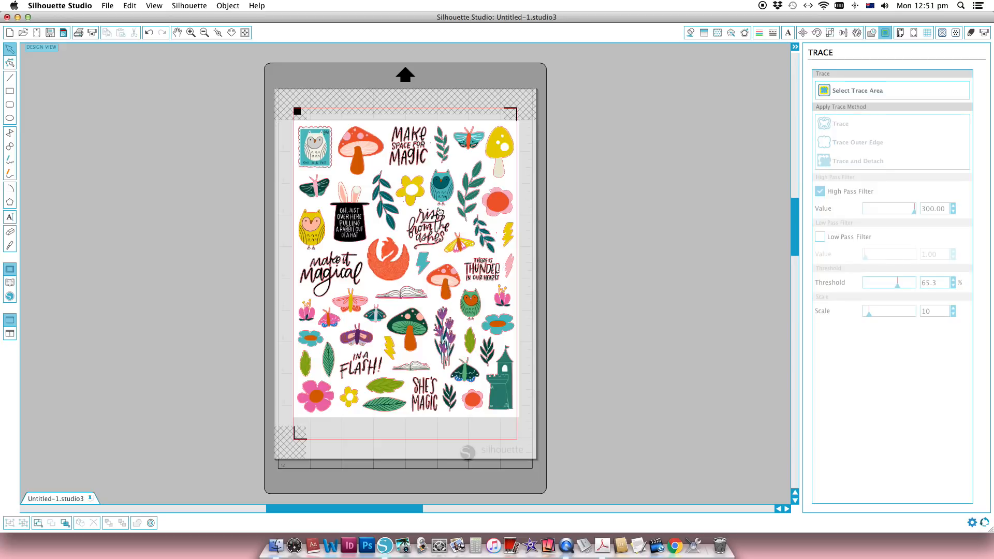
pyautogui.moveTo(438, 212)
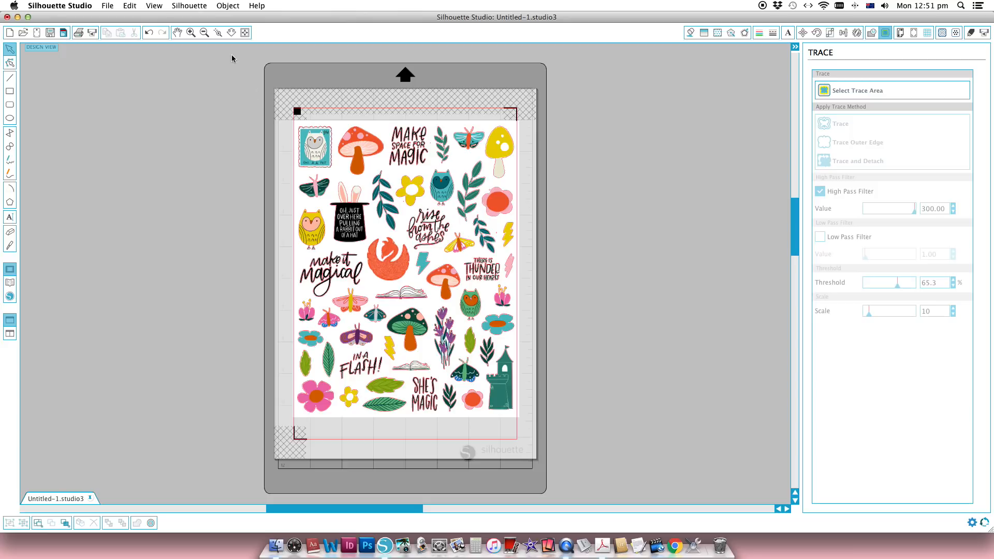
# Step: Zoom in on the top row of traced stickers and bring up the Offset panel for the cut lines
pyautogui.click(218, 32)
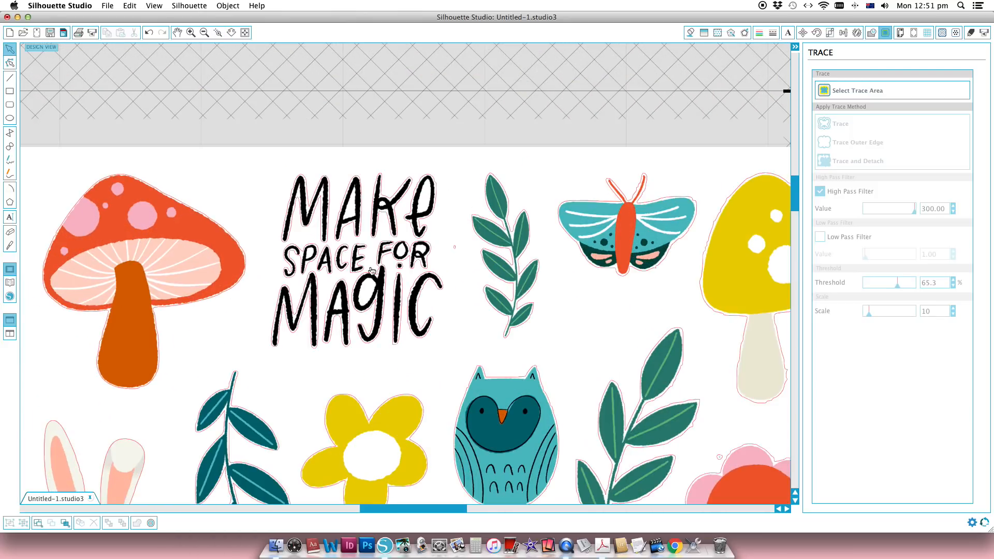
pyautogui.moveTo(298, 254)
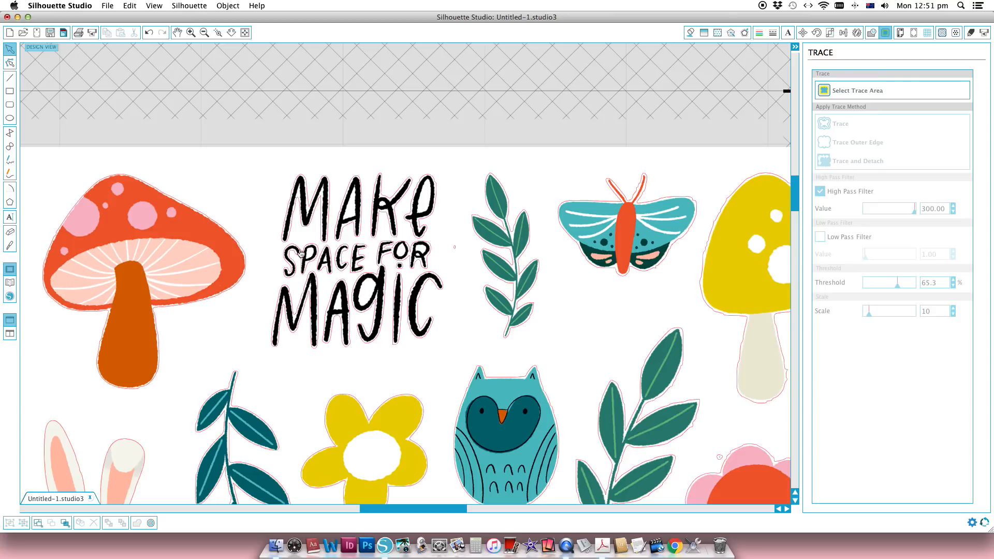
pyautogui.moveTo(451, 251)
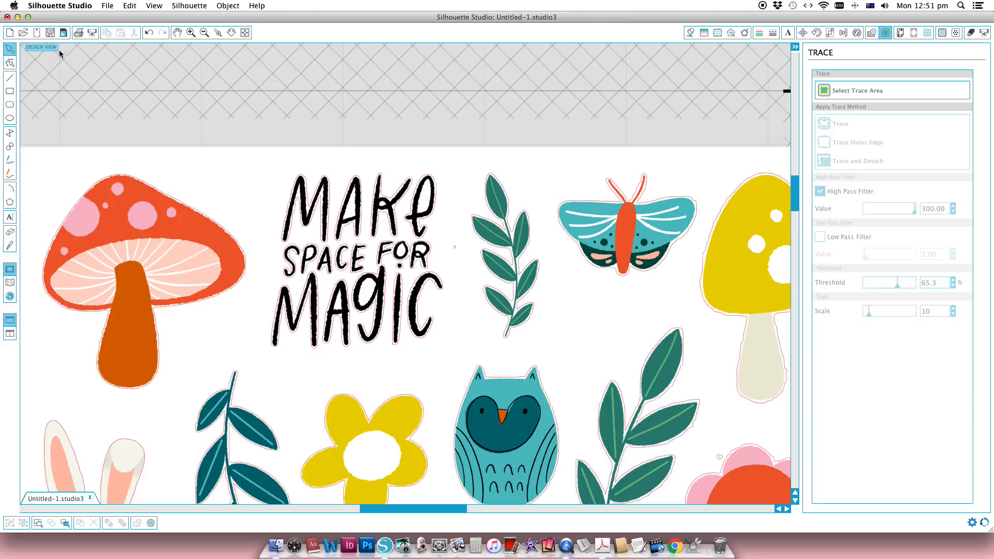
pyautogui.moveTo(150, 190)
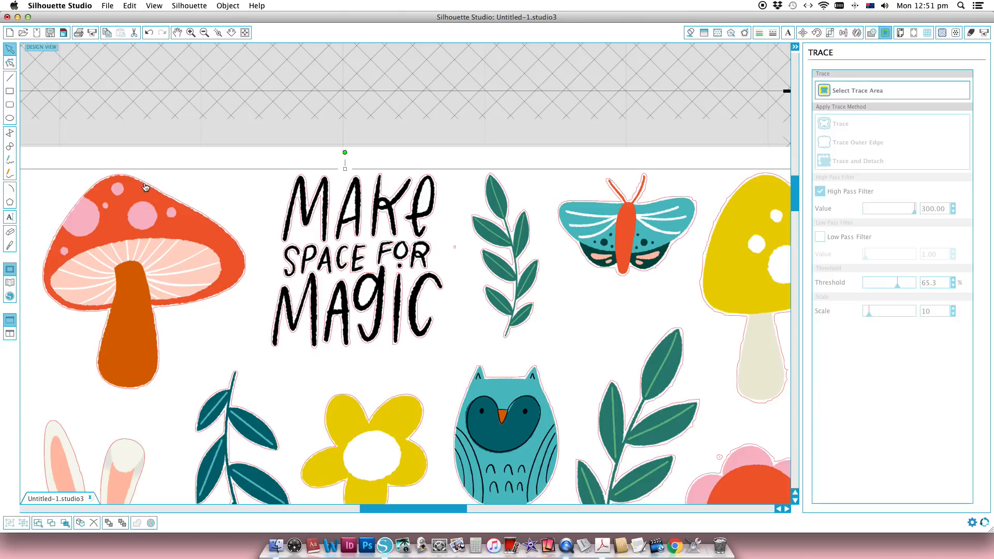
pyautogui.moveTo(245, 282)
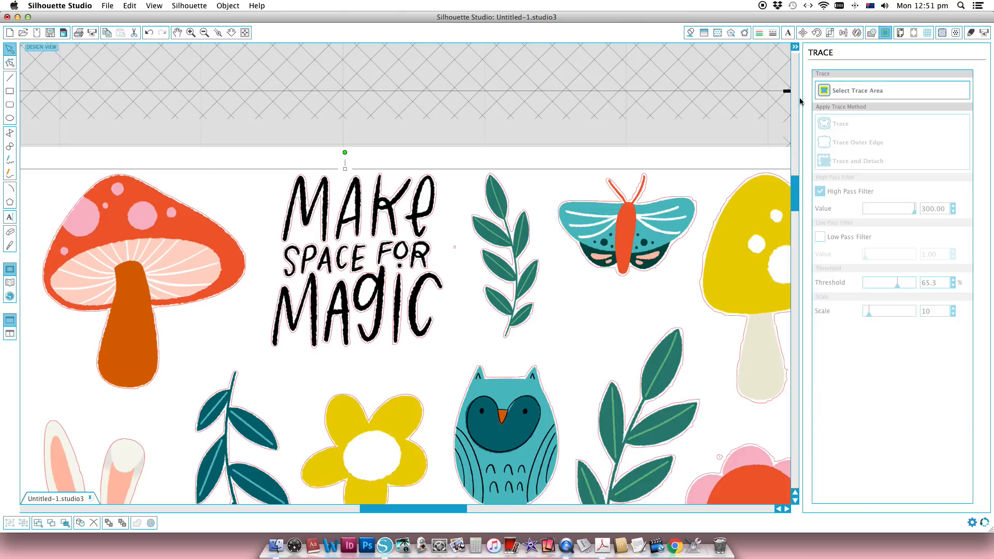
pyautogui.click(743, 32)
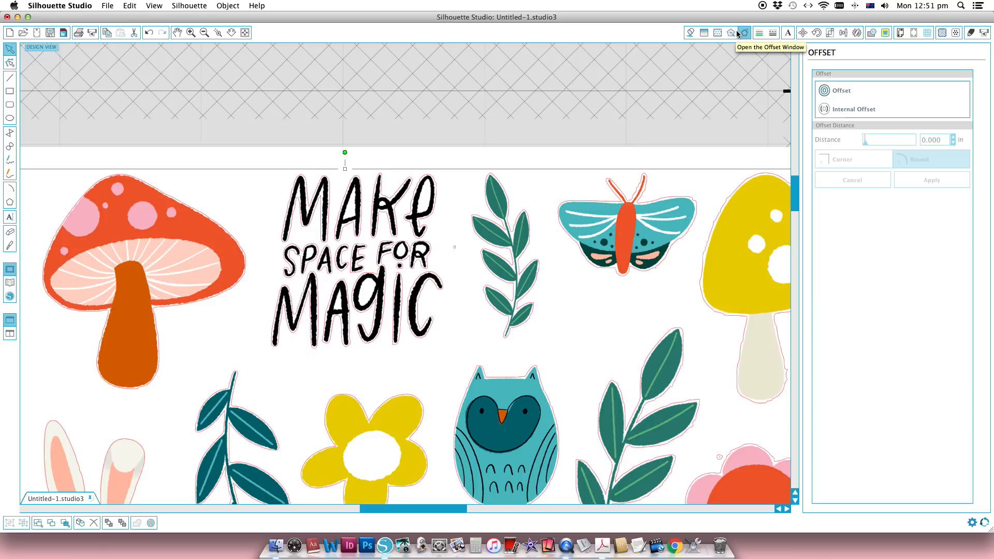
pyautogui.moveTo(818, 63)
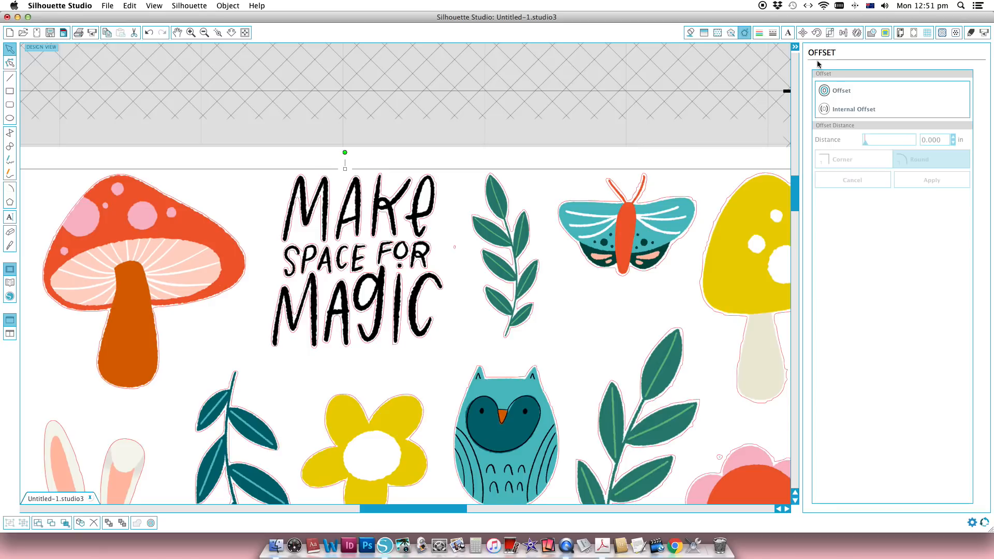
# Step: Apply a rounded 0.05 in outward offset around every traced sticker, then deselect the outlines
pyautogui.click(841, 90)
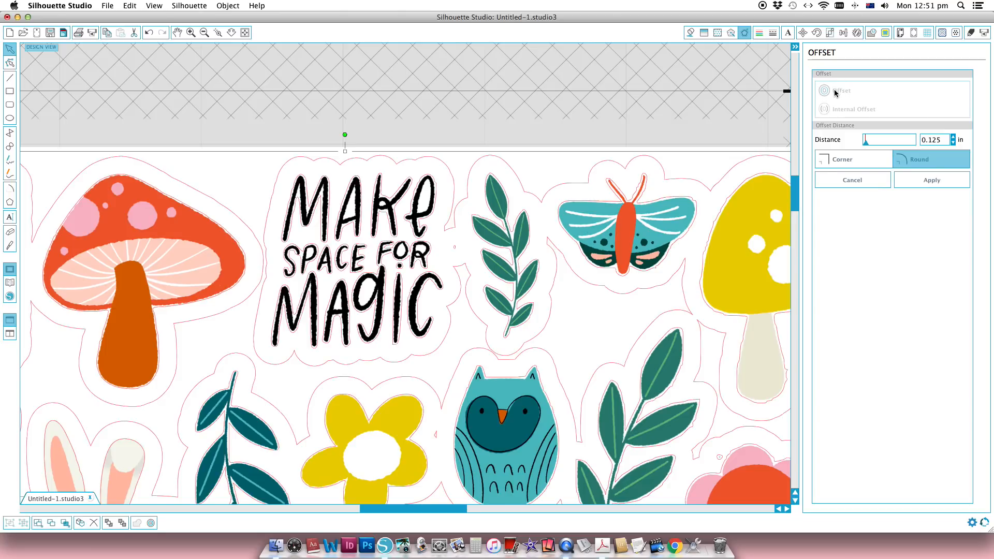
pyautogui.moveTo(448, 229)
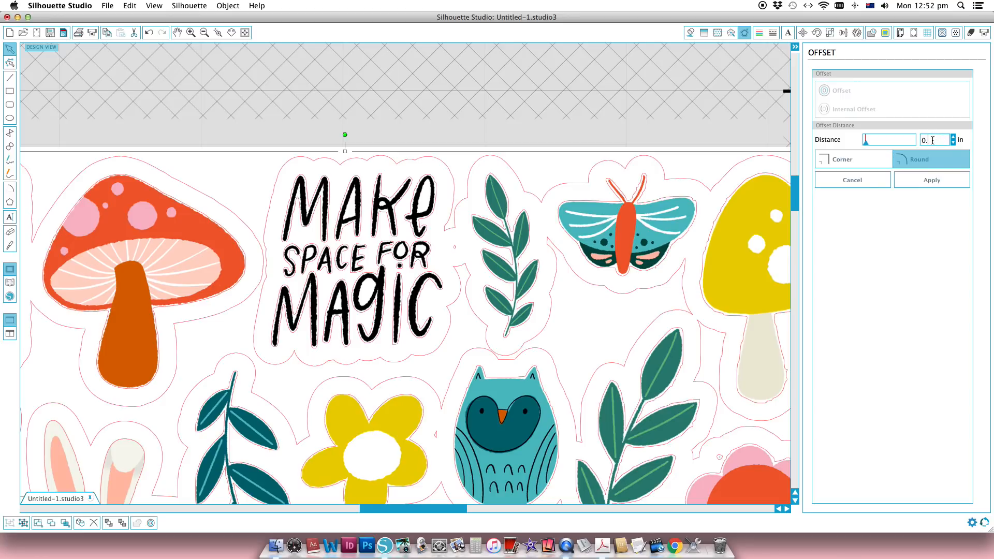
pyautogui.write('0.05')
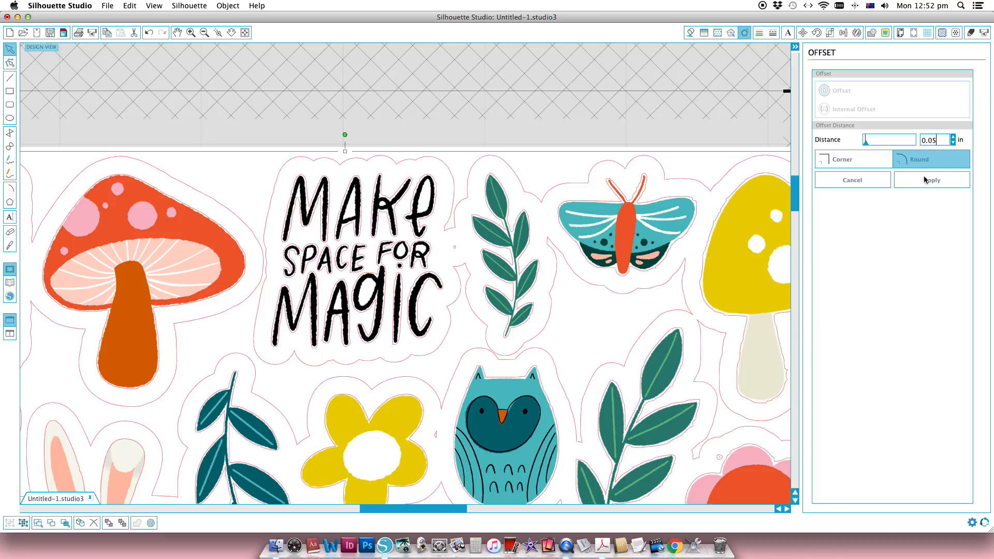
pyautogui.click(931, 180)
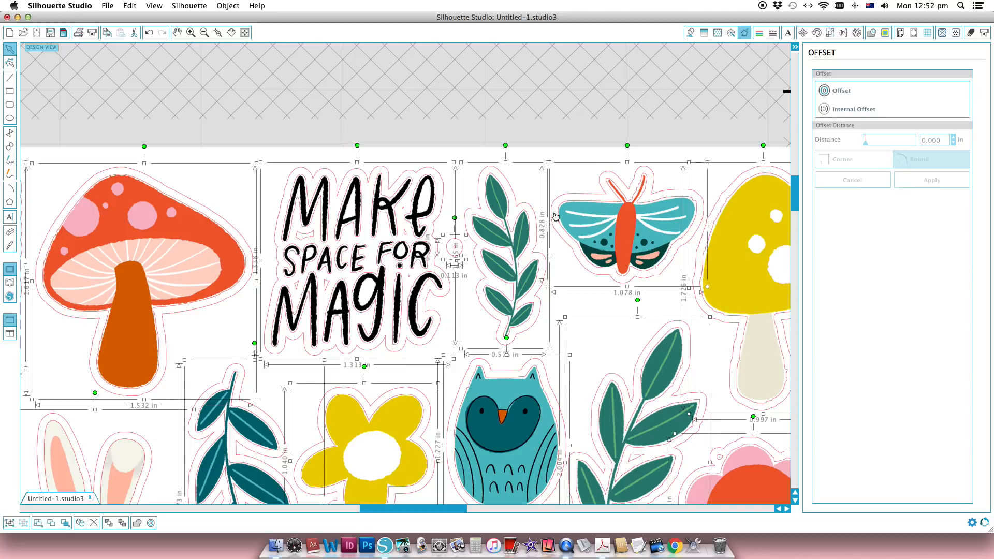
pyautogui.click(624, 142)
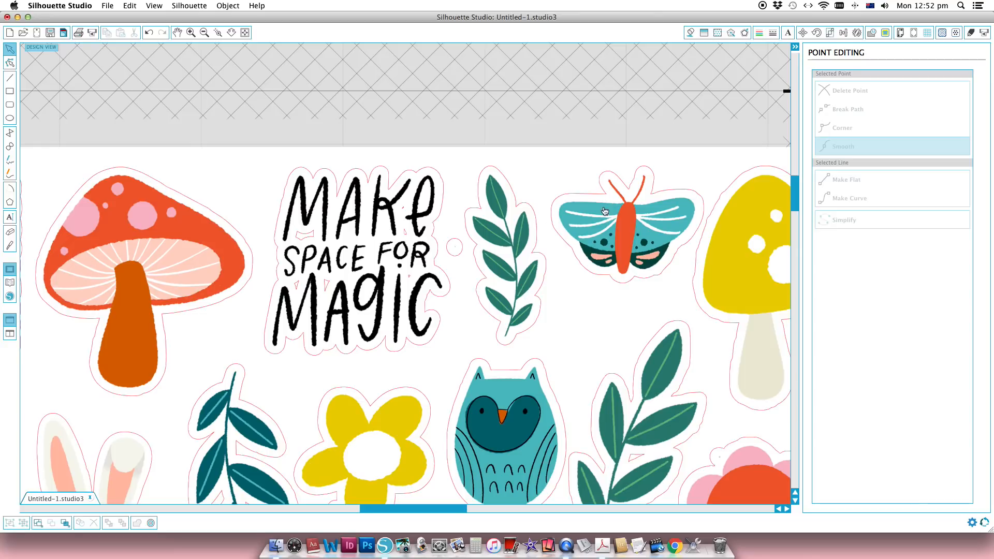
# Step: Remove the stray small circle and release the MAKE SPACE FOR MAGIC lettering compound path
pyautogui.click(454, 244)
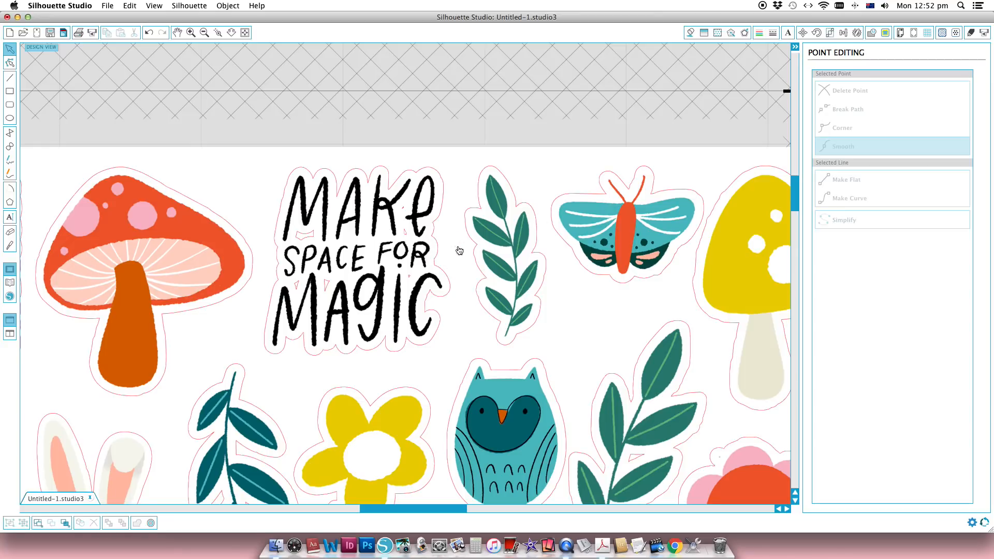
pyautogui.moveTo(483, 253)
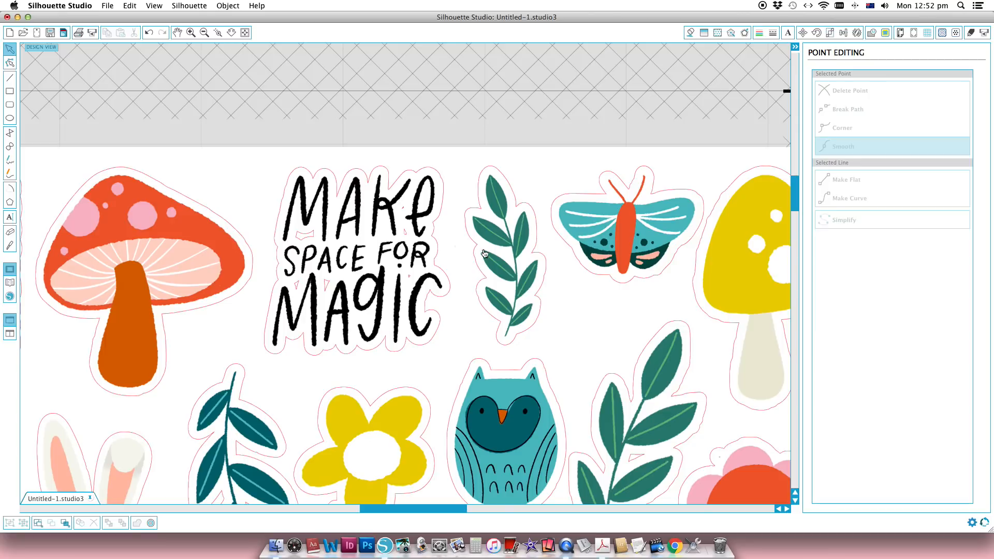
pyautogui.moveTo(518, 263)
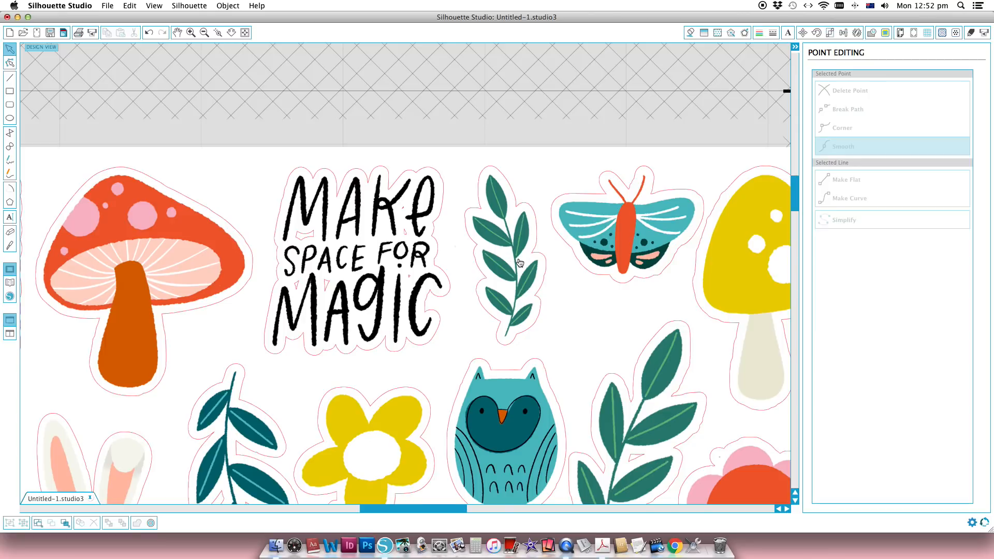
pyautogui.moveTo(312, 178)
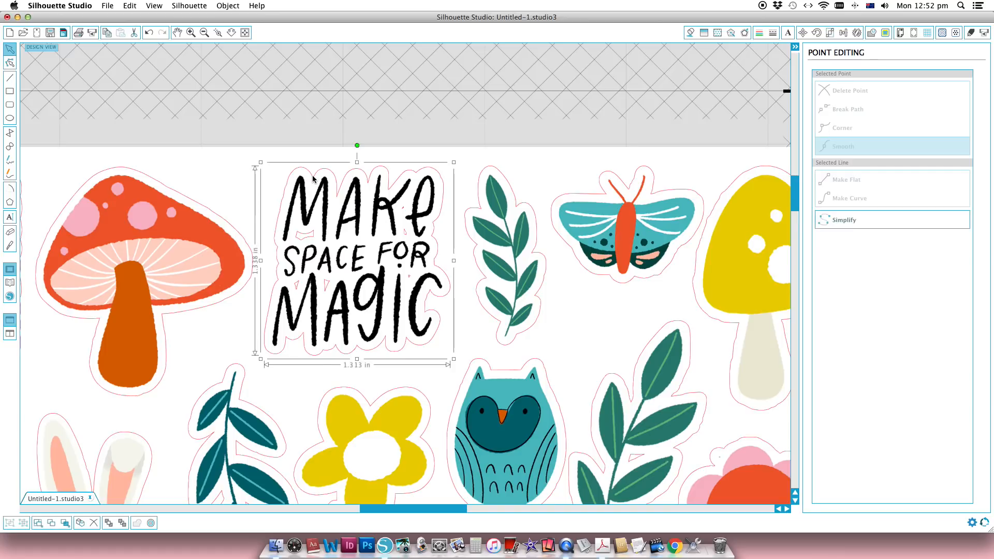
pyautogui.moveTo(298, 240)
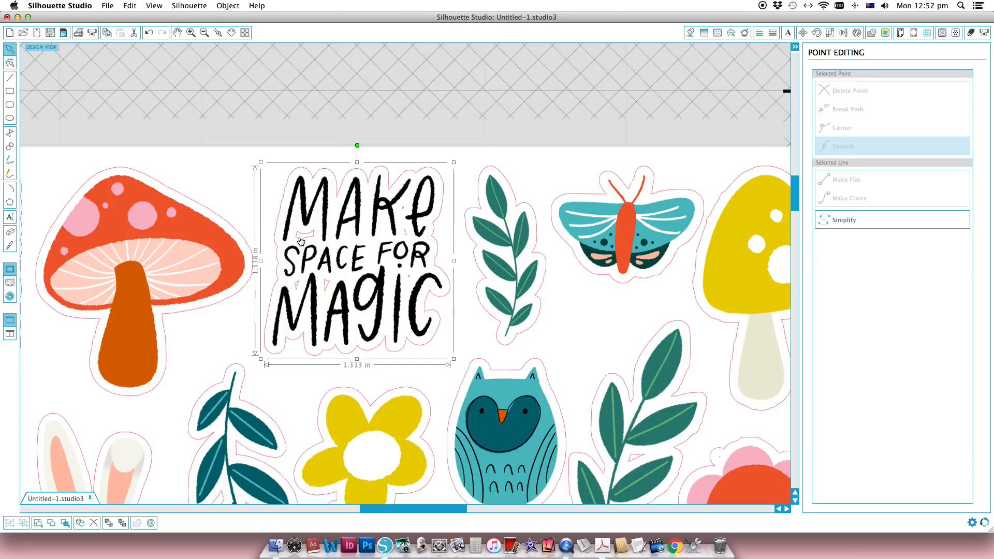
pyautogui.moveTo(336, 179)
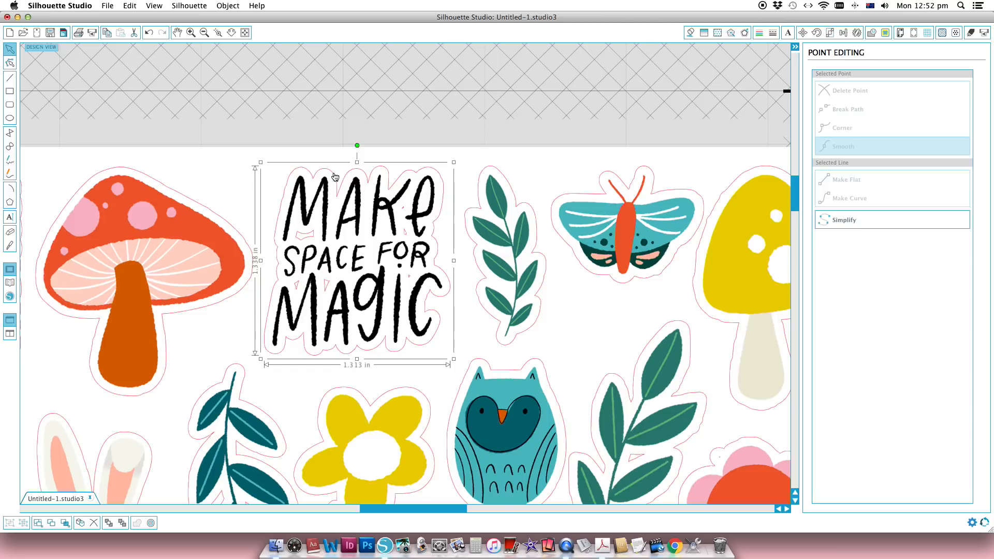
pyautogui.rightClick(335, 177)
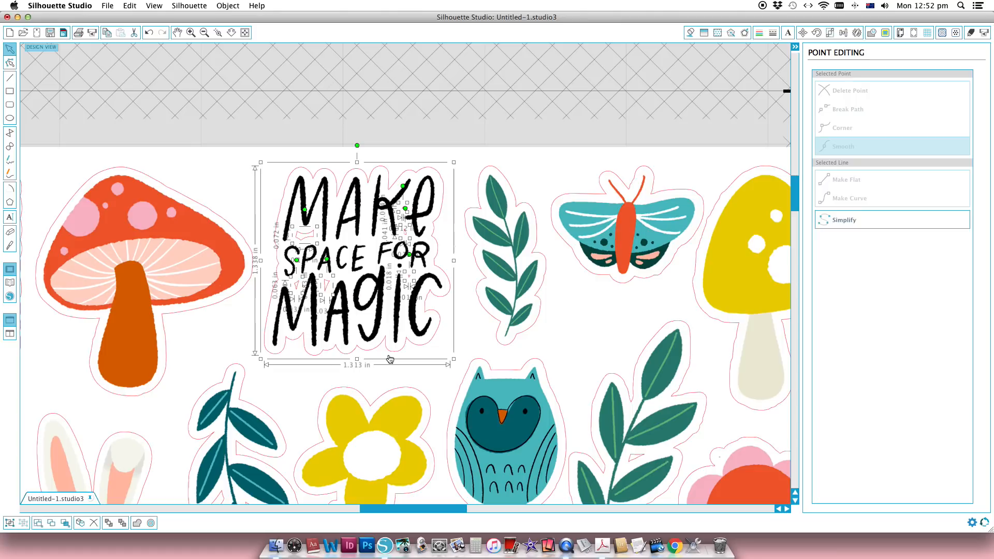
pyautogui.moveTo(331, 173)
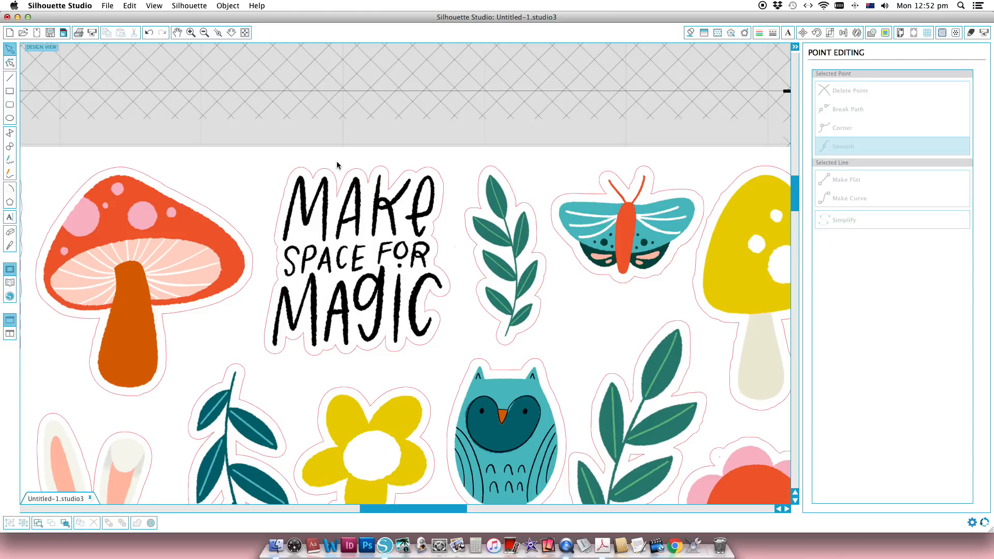
pyautogui.moveTo(271, 189)
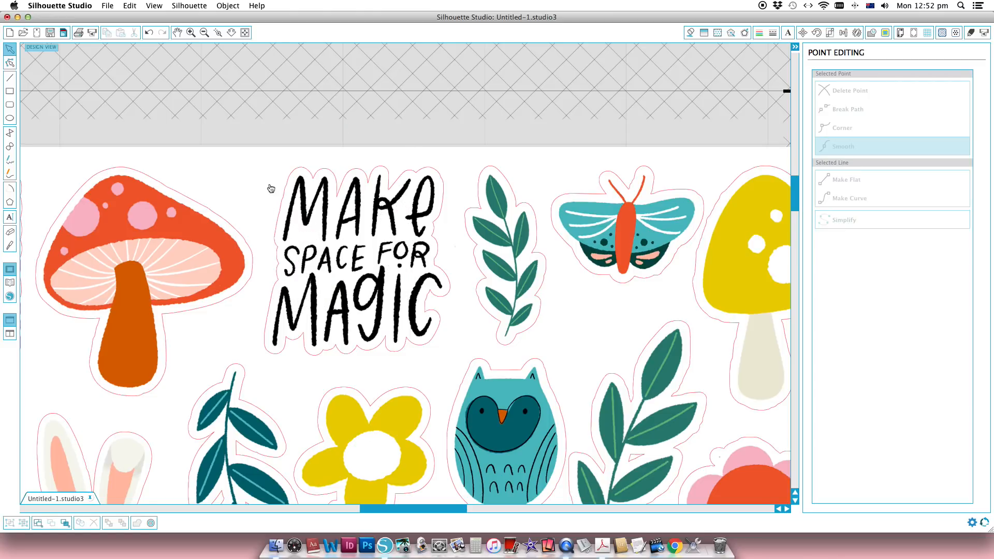
pyautogui.moveTo(445, 313)
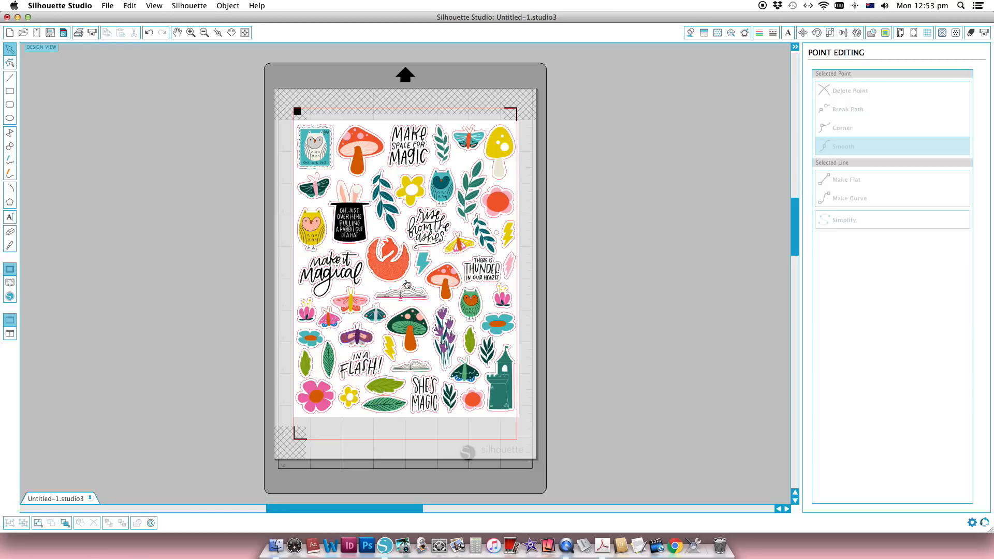
pyautogui.moveTo(534, 281)
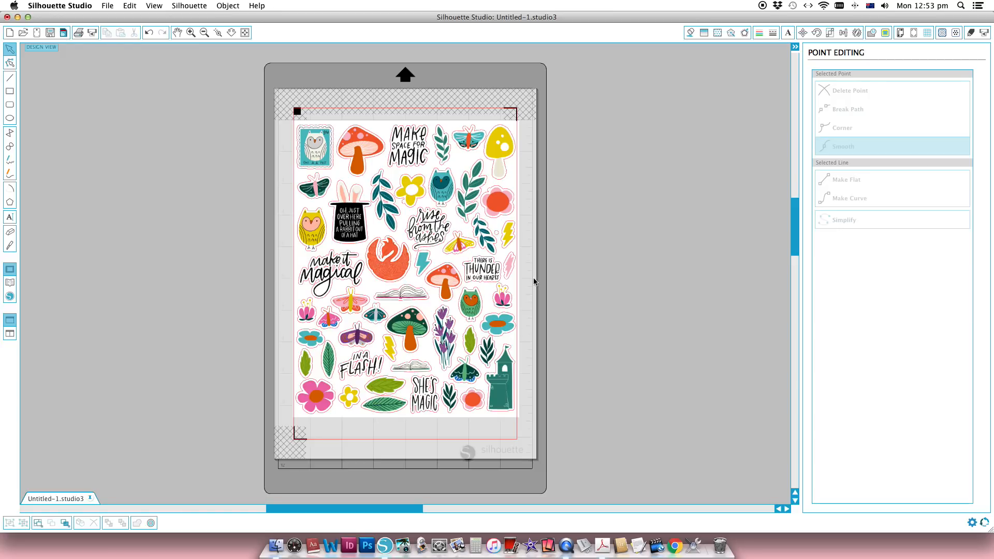
pyautogui.moveTo(500, 251)
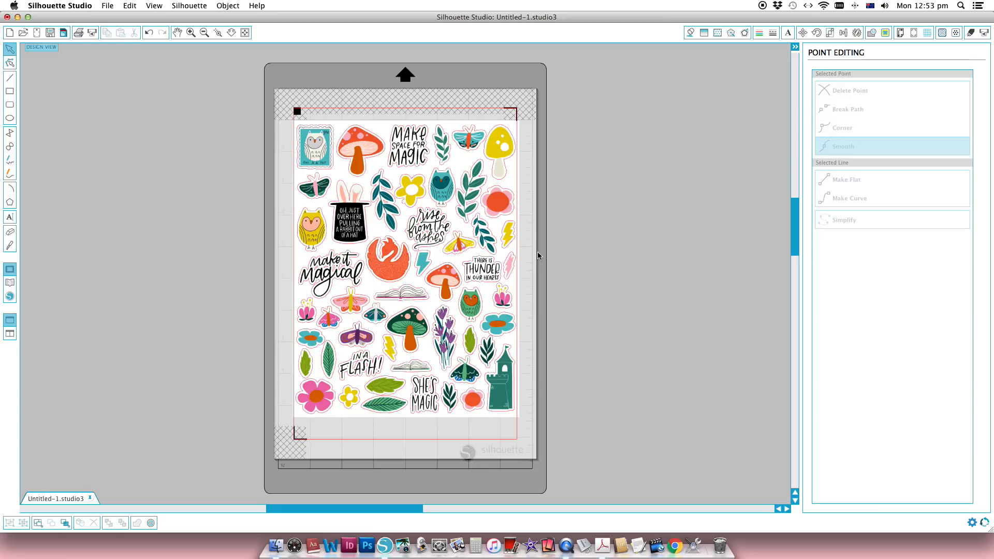
# Step: Bring up the cut settings for the full traced sticker sheet
pyautogui.click(971, 32)
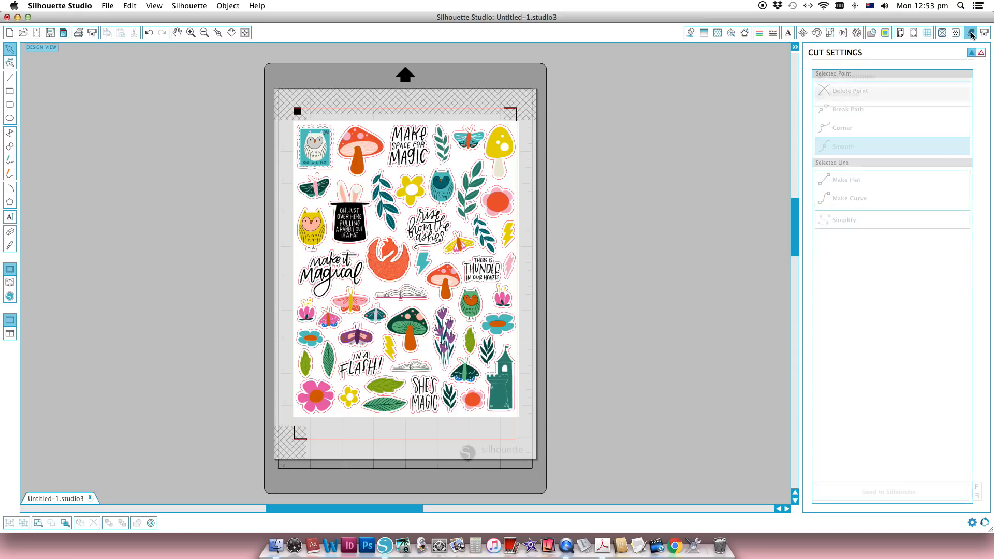
# Step: Select White Sticker Paper as the material type in the Cut Settings list
pyautogui.click(970, 32)
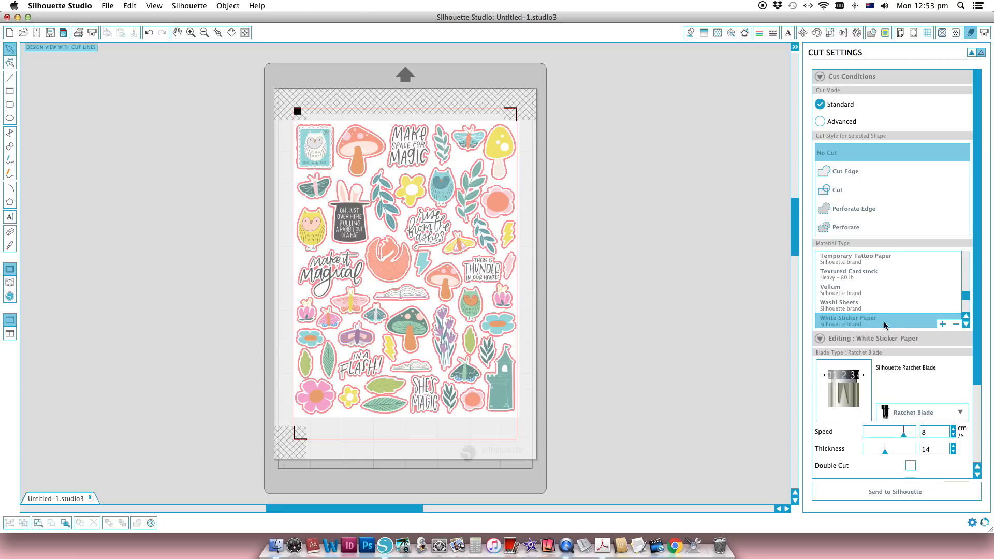
pyautogui.moveTo(883, 325)
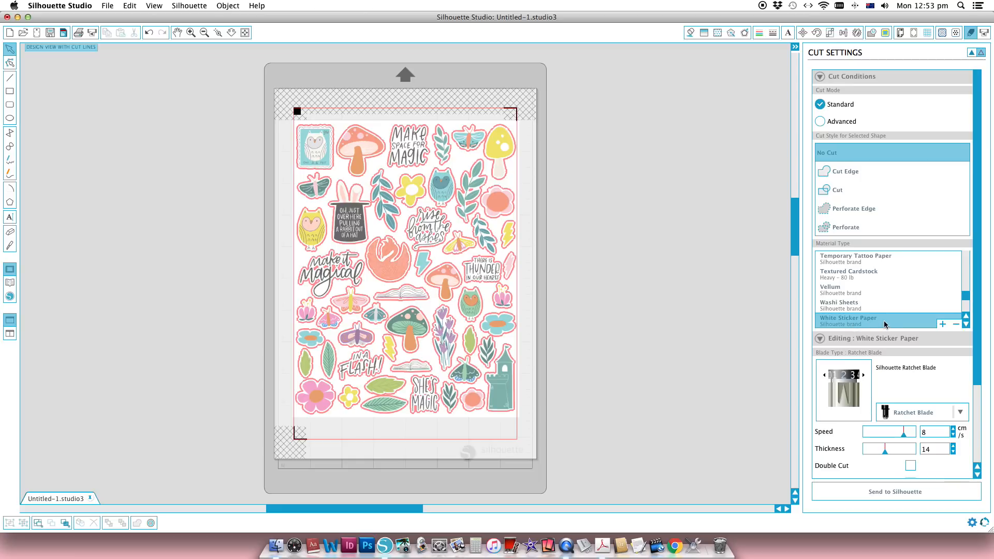